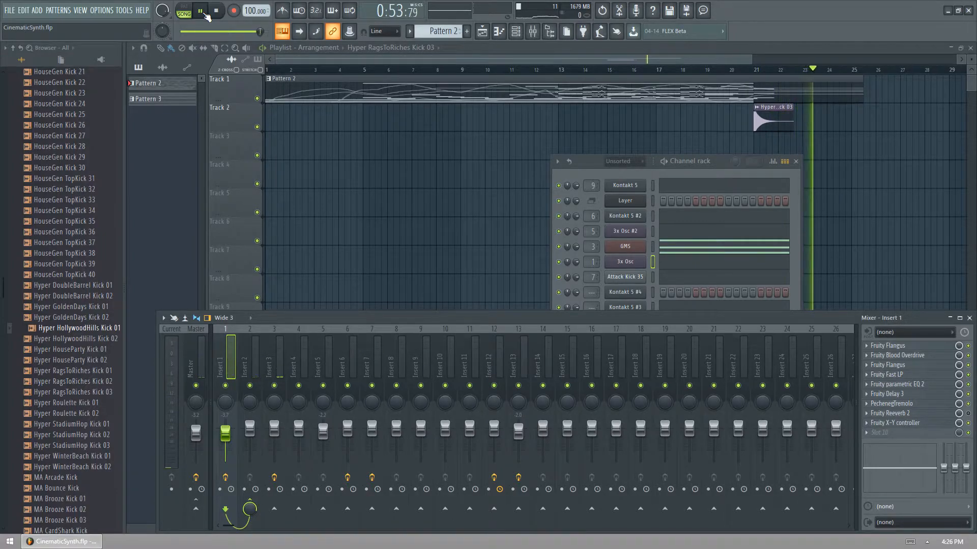
# - Stop playback and inspect the PechenegTremolo effect on insert 1's chain
pyautogui.click(216, 11)
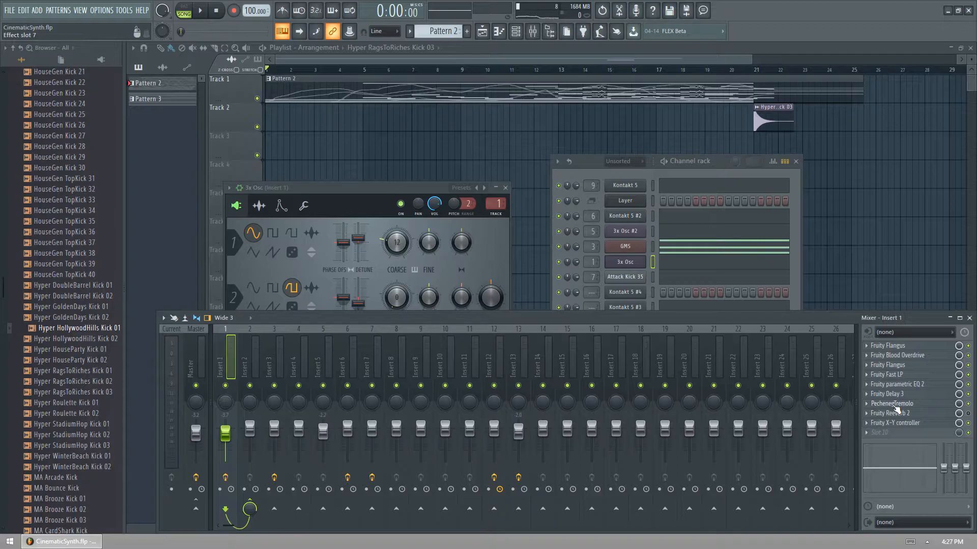
pyautogui.click(890, 404)
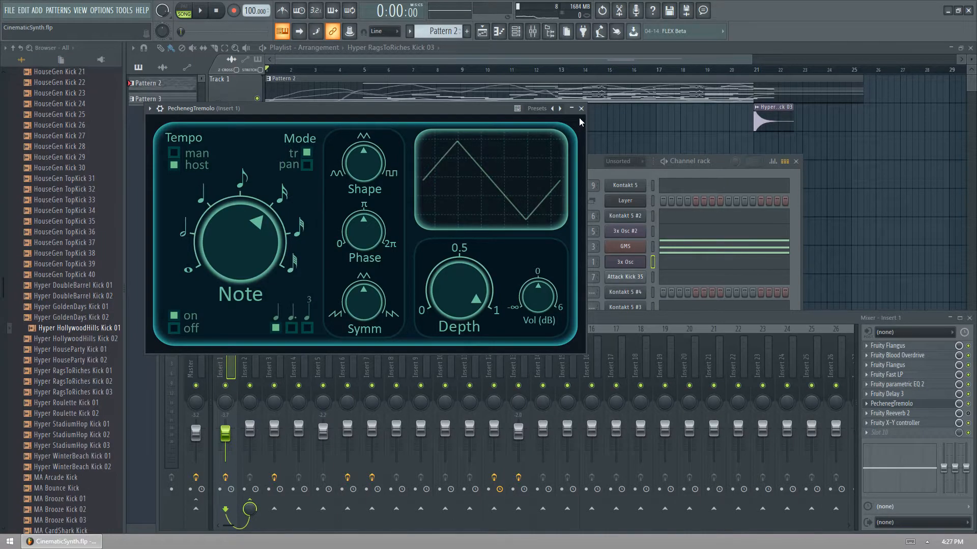
pyautogui.click(9, 10)
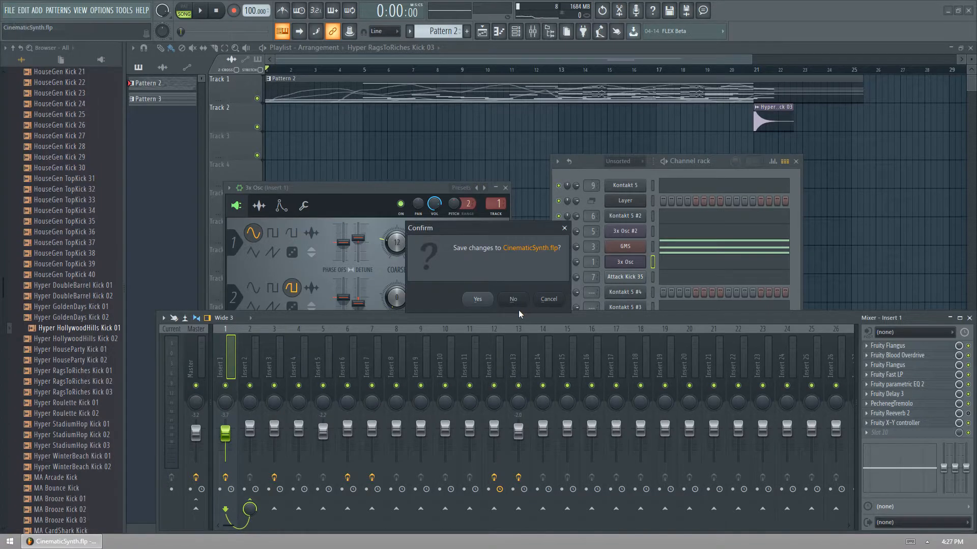
# - Discard changes, replace the Sampler channel with 3x Osc, and change oscillator 1's waveform
pyautogui.click(513, 299)
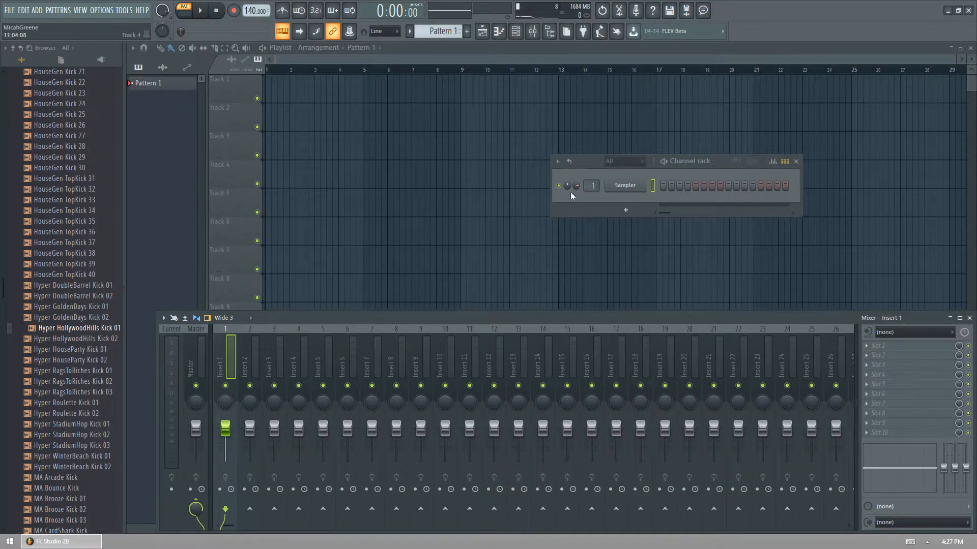
pyautogui.rightClick(624, 185)
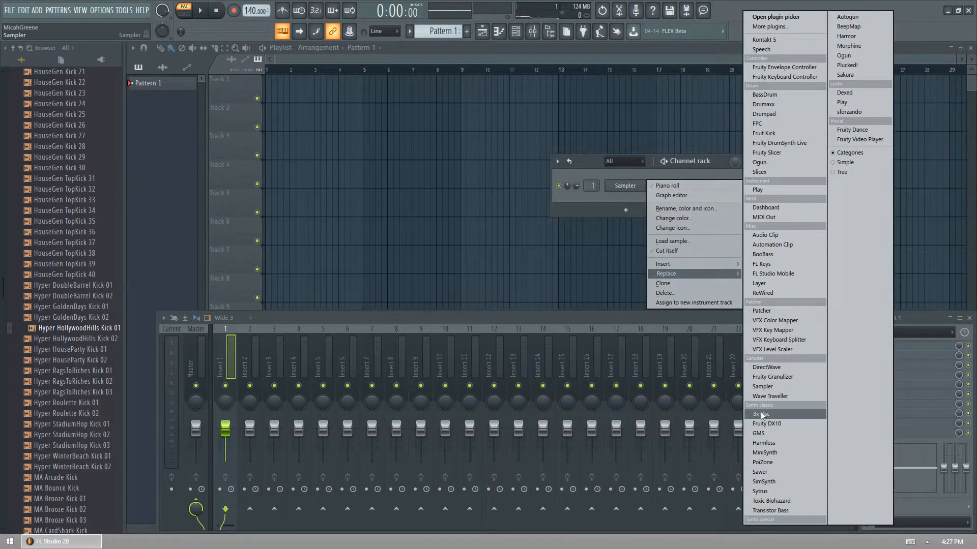
pyautogui.click(760, 414)
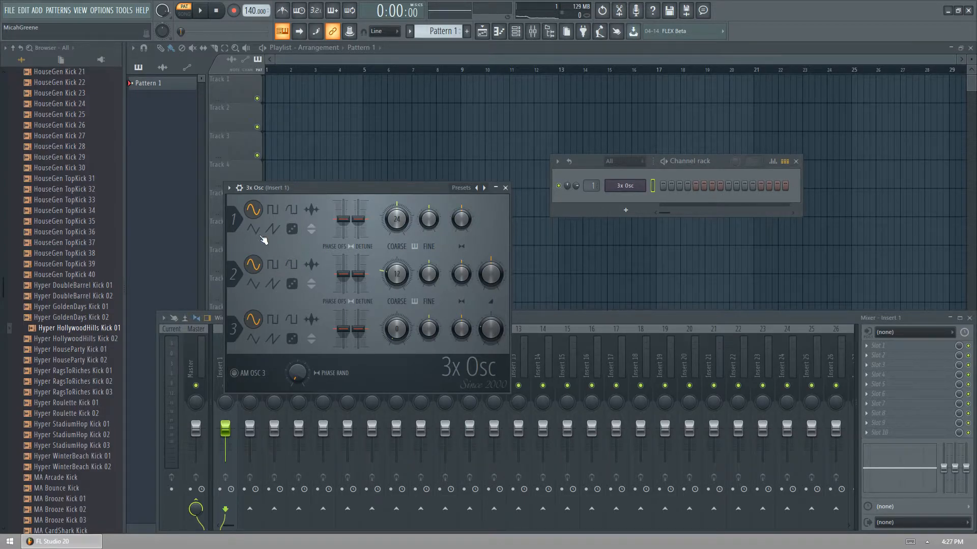
pyautogui.click(253, 228)
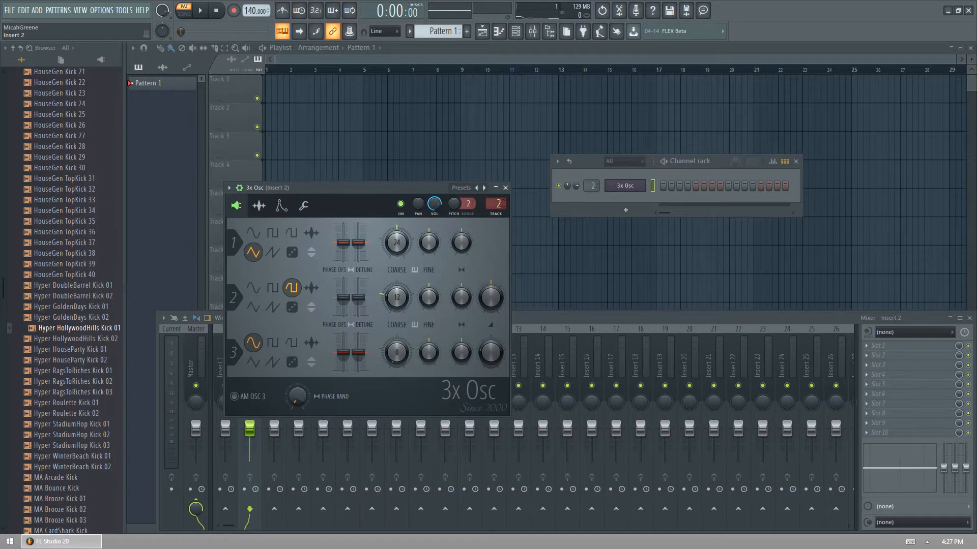
# - Route the synth to mixer insert 3 and load Fruity Flangus in slot 1
pyautogui.click(505, 188)
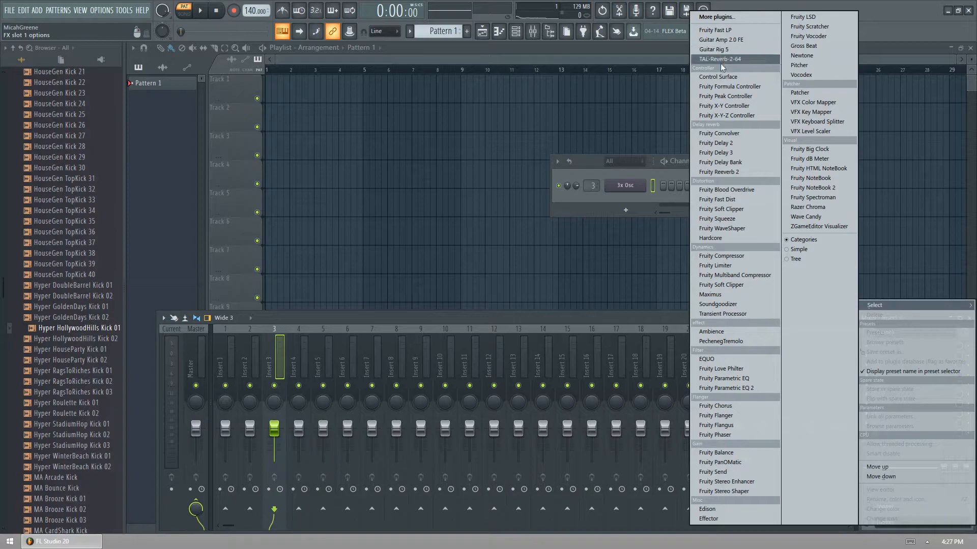
pyautogui.moveTo(715, 405)
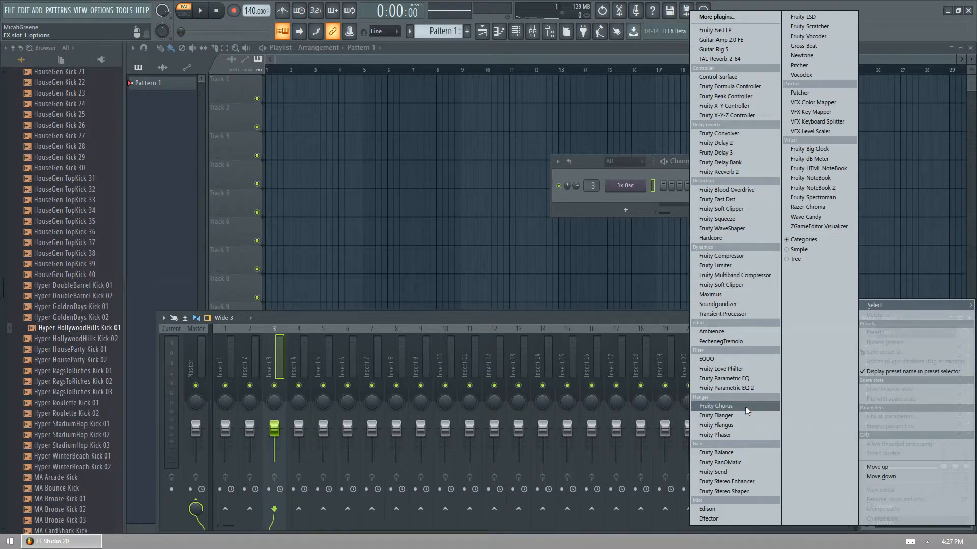
pyautogui.click(717, 426)
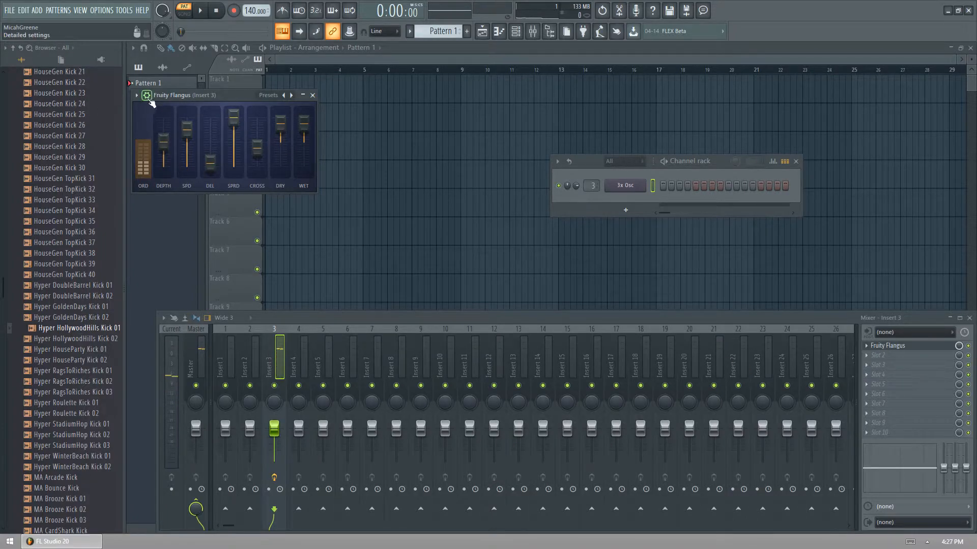
pyautogui.click(311, 95)
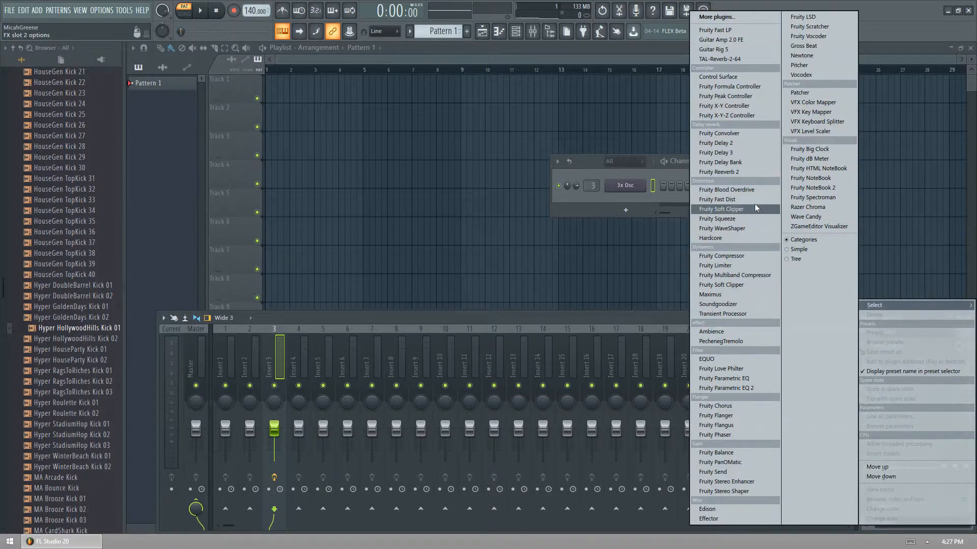
pyautogui.moveTo(750, 192)
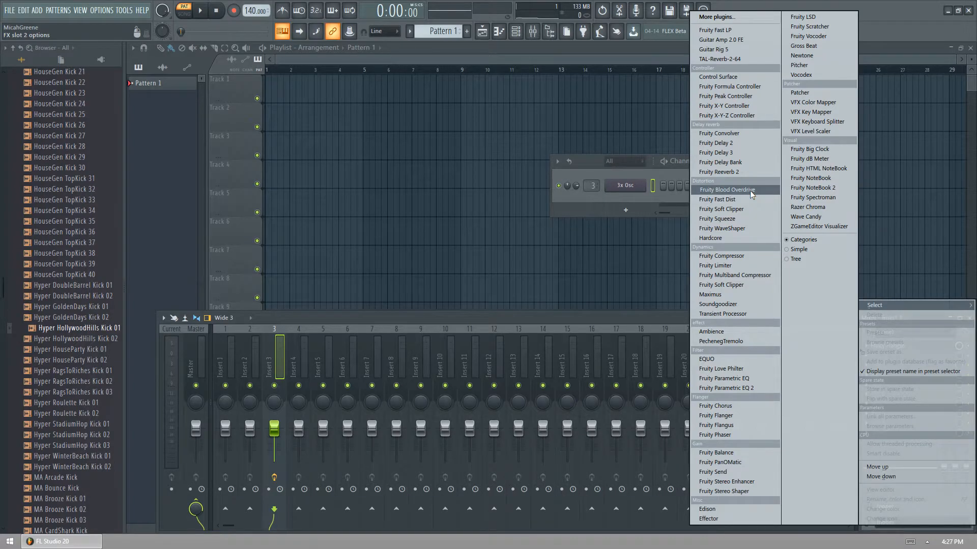
# - Add Fruity Blood Overdrive in slot 2 with raised band and gain and x100 on
pyautogui.click(727, 189)
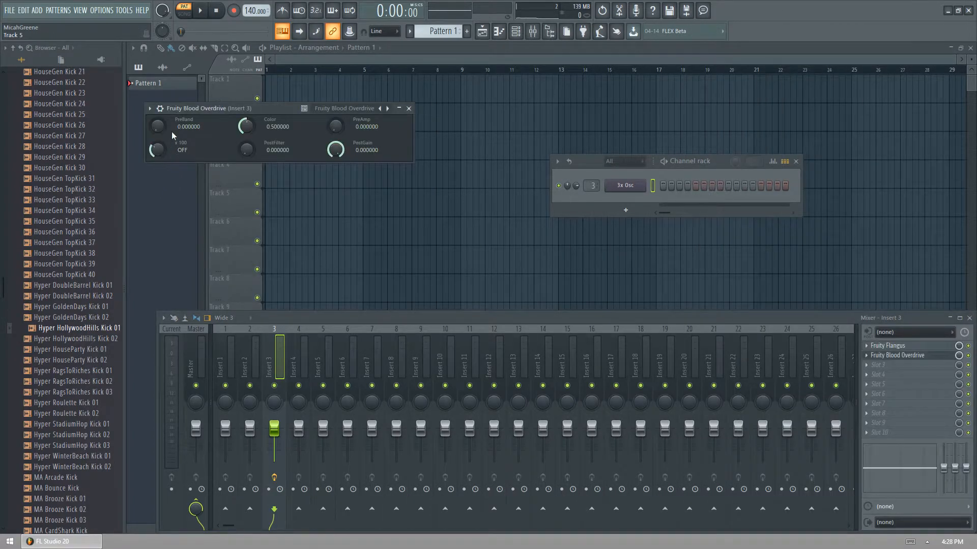
pyautogui.click(150, 108)
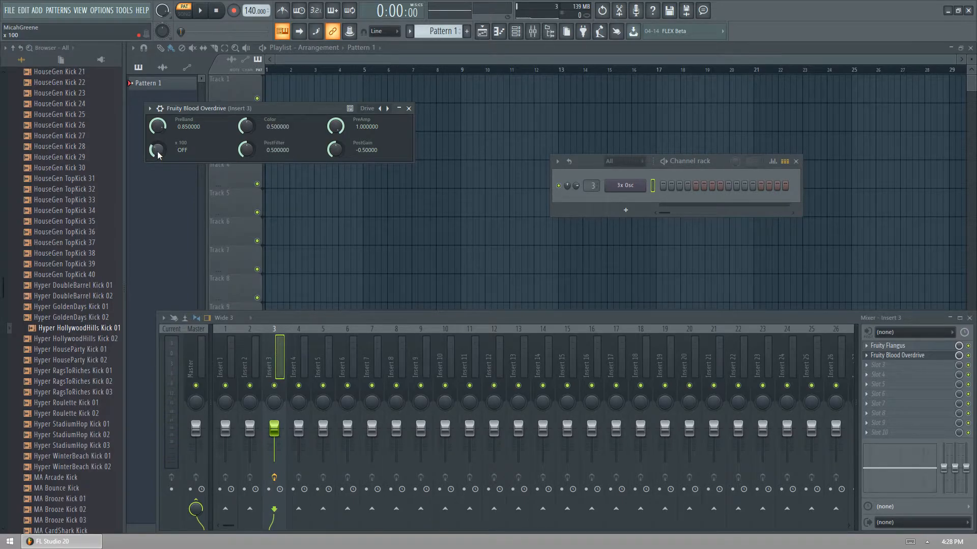
pyautogui.click(158, 148)
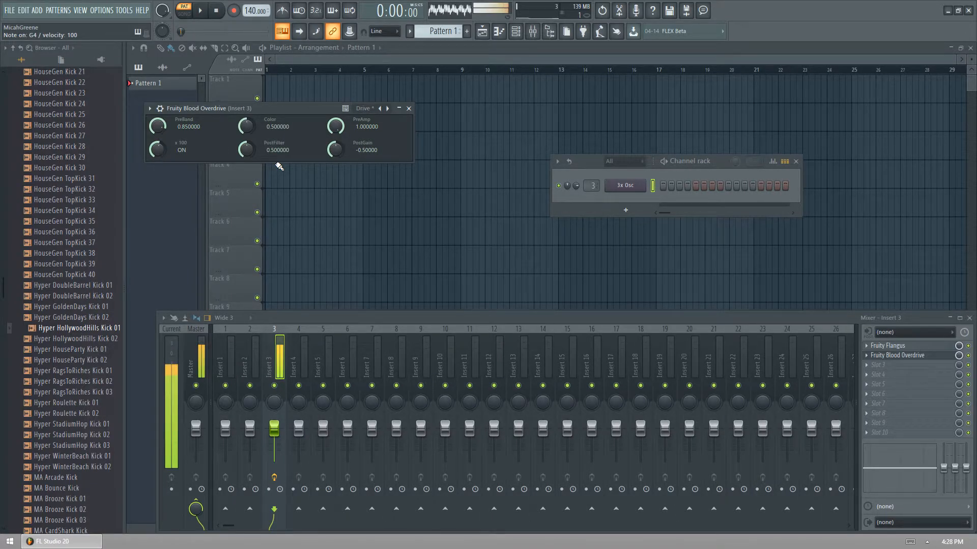
pyautogui.click(624, 185)
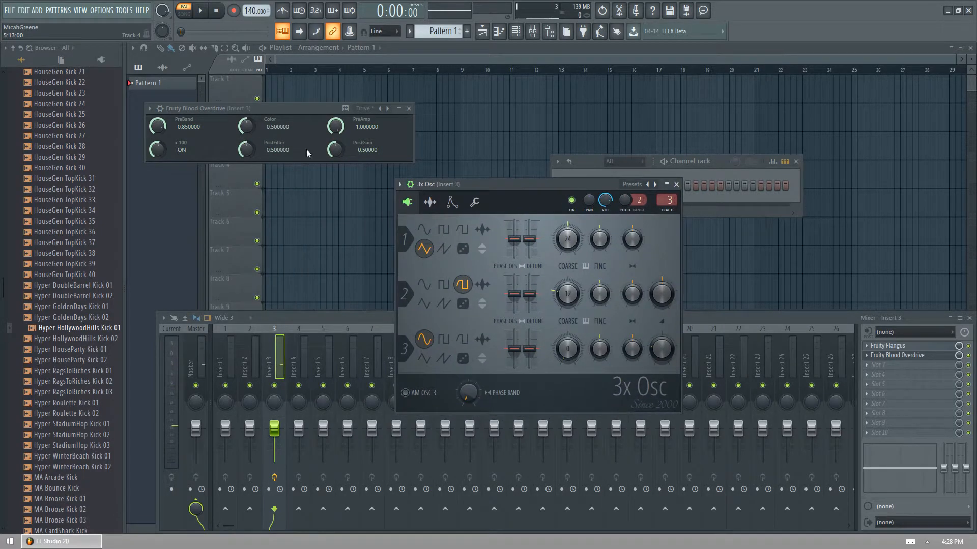
# - Adjust oscillator 1's coarse pitch and load a second Fruity Flangus into slot 3
pyautogui.moveTo(567, 293); pyautogui.dragTo(567, 306)
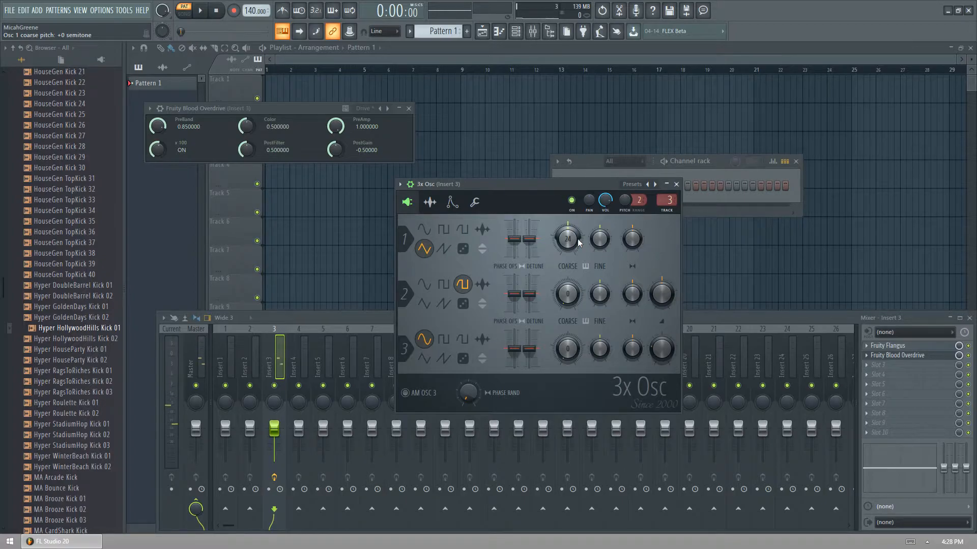
pyautogui.moveTo(567, 238); pyautogui.dragTo(566, 250)
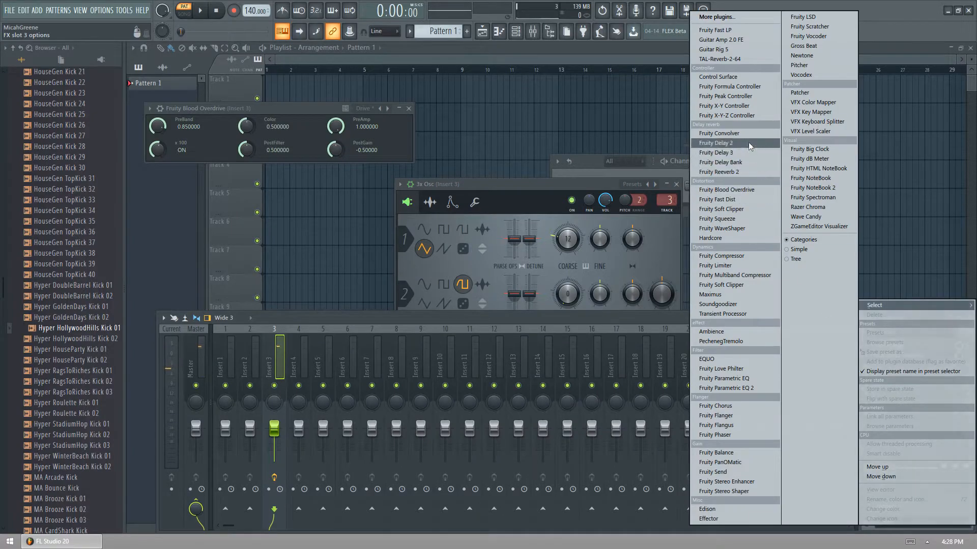
pyautogui.moveTo(732, 299)
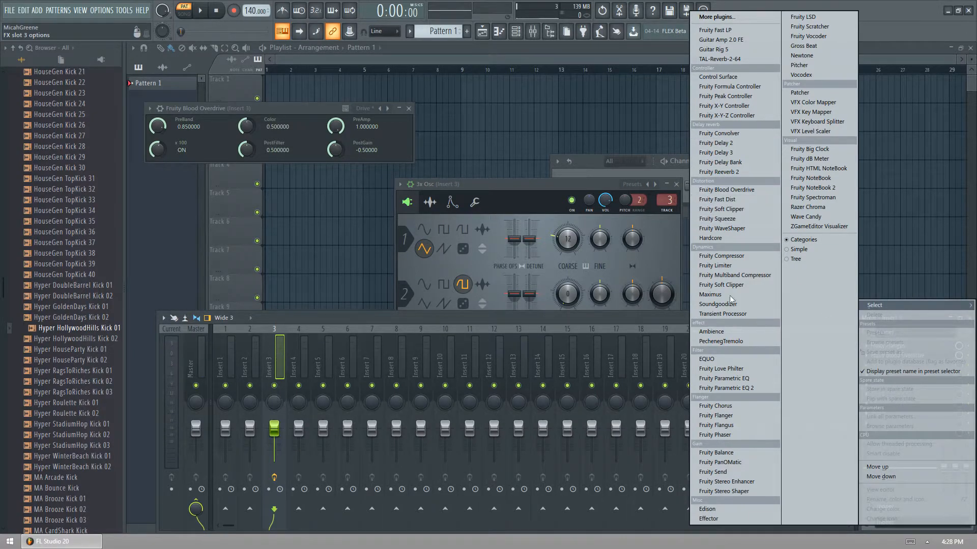
pyautogui.click(715, 425)
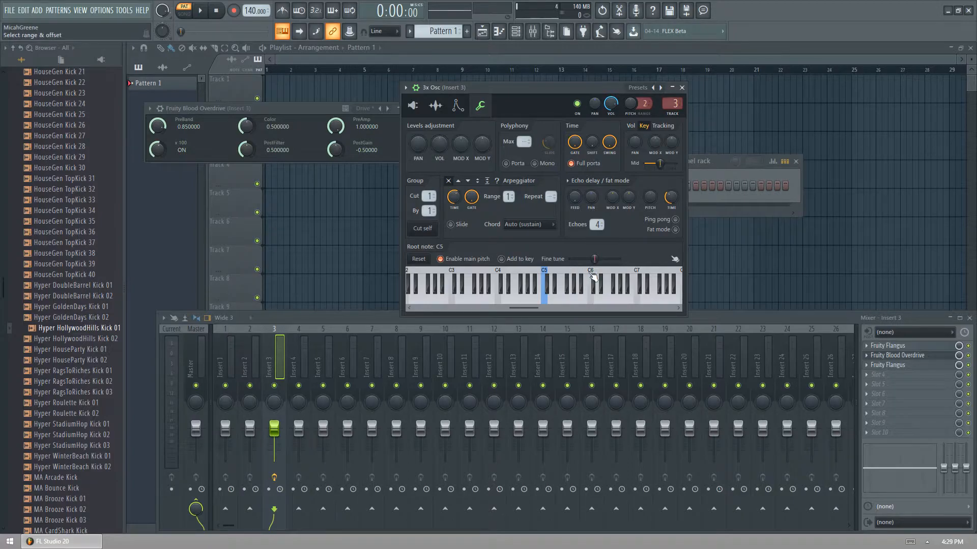
pyautogui.moveTo(584, 277)
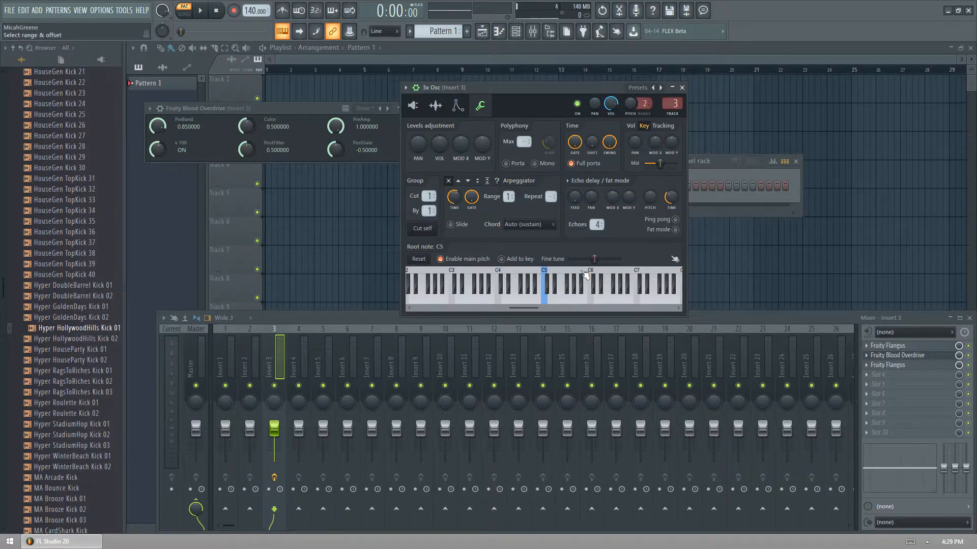
pyautogui.moveTo(590, 276)
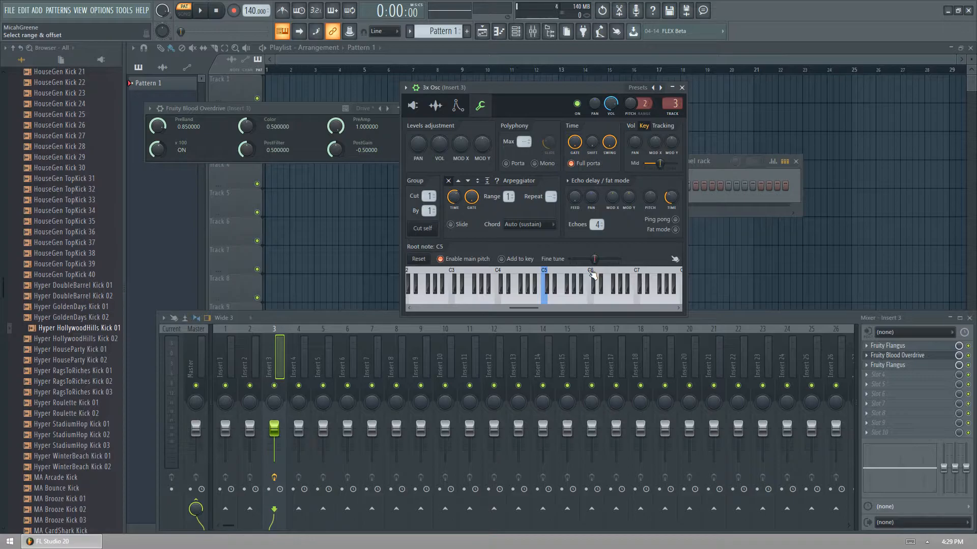
# - Set root note C6, enable Mono, and adjust the portamento slide time
pyautogui.click(590, 283)
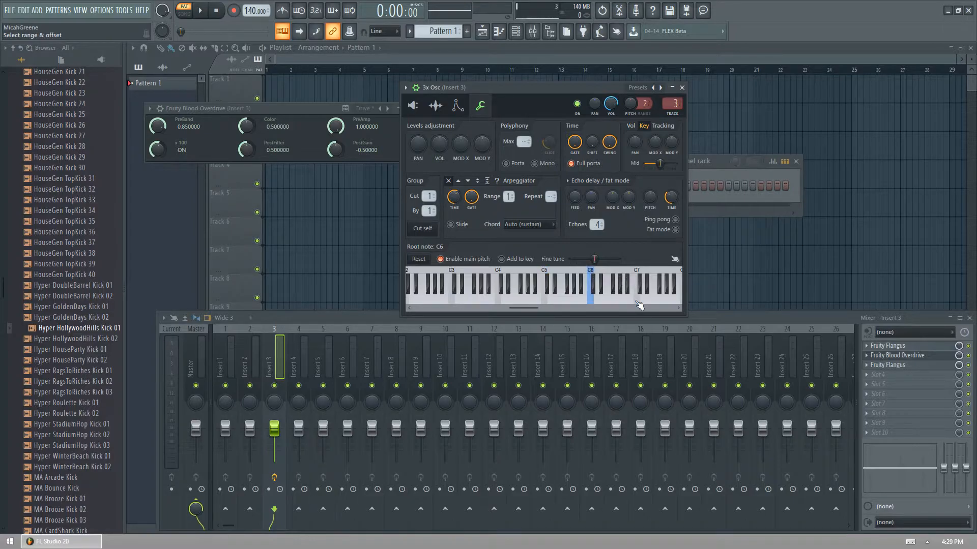
pyautogui.click(504, 293)
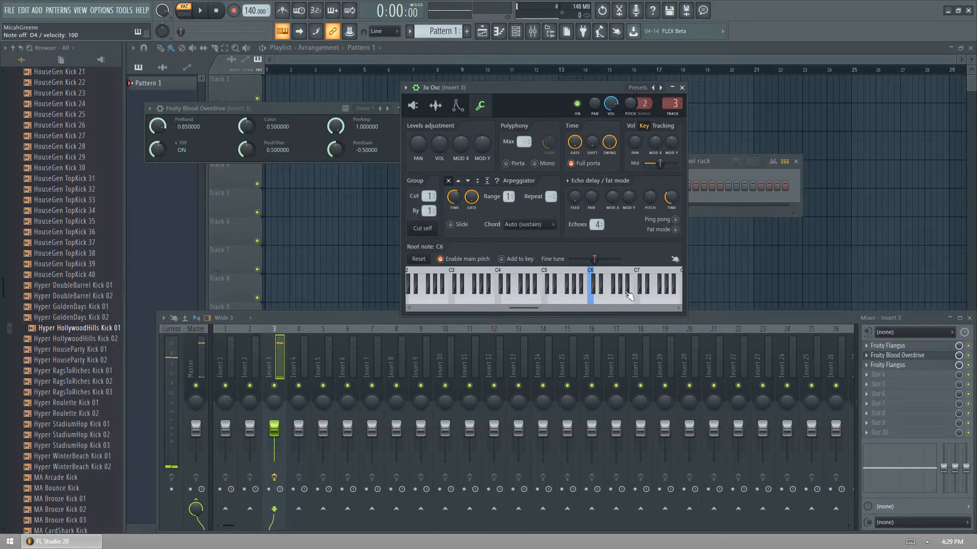
pyautogui.click(547, 164)
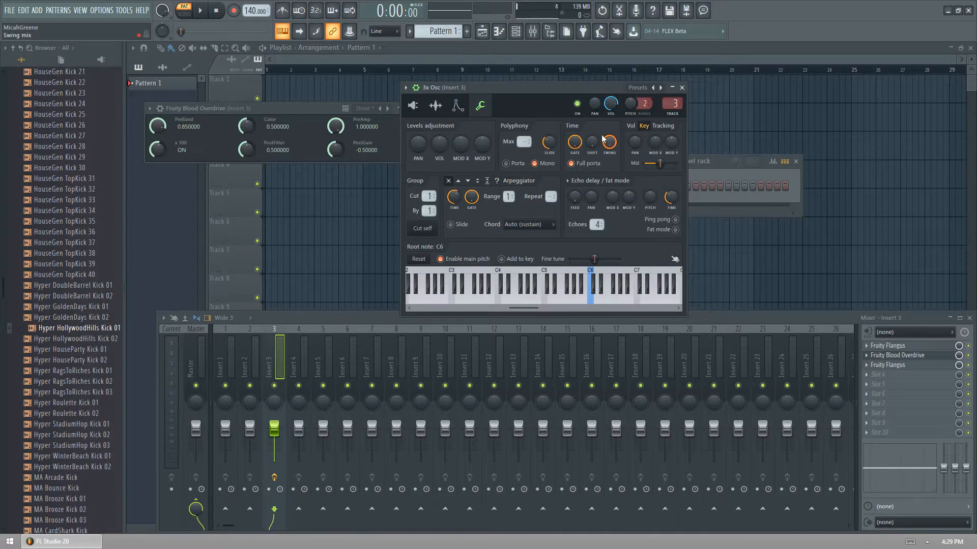
pyautogui.click(497, 290)
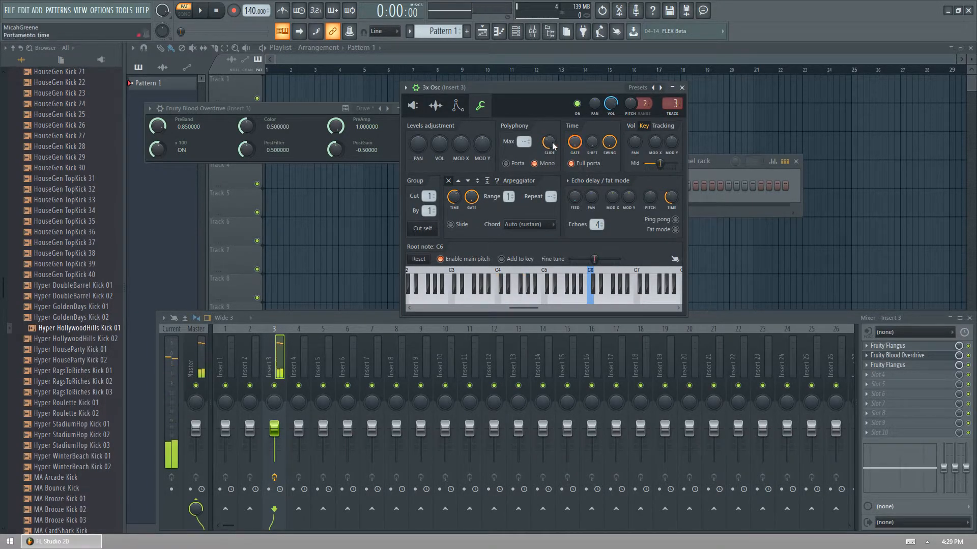
pyautogui.click(497, 296)
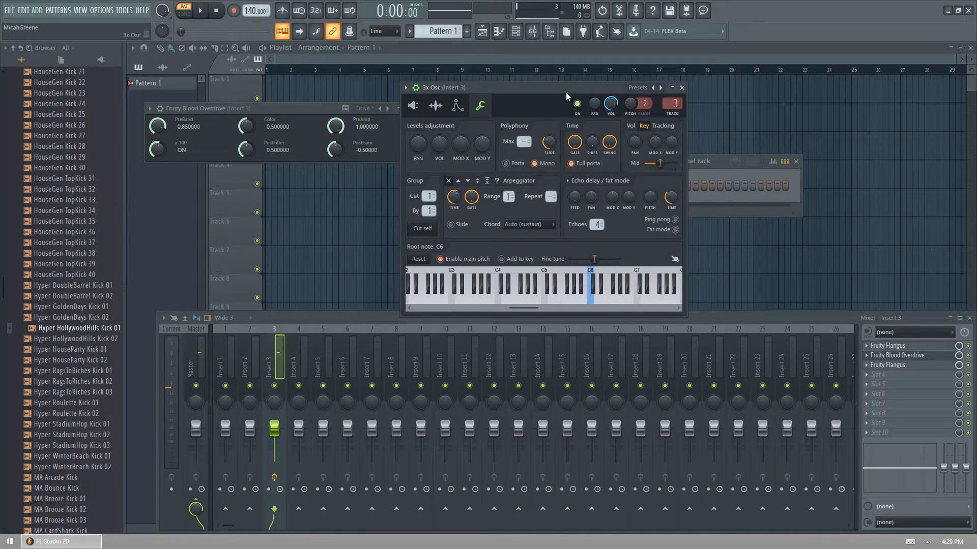
pyautogui.moveTo(878, 375)
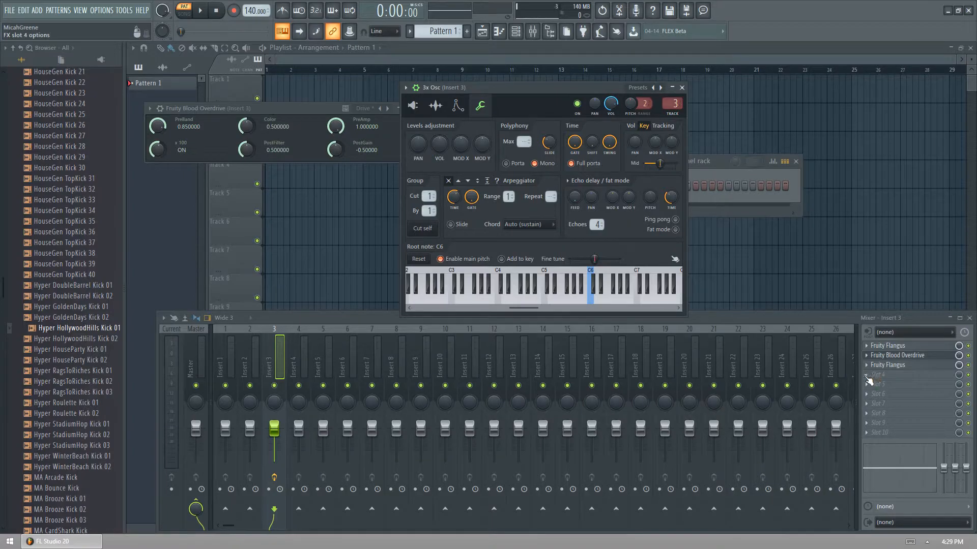
# - Adjust the 3x Osc envelope and filter settings on the Envelope tab
pyautogui.click(411, 105)
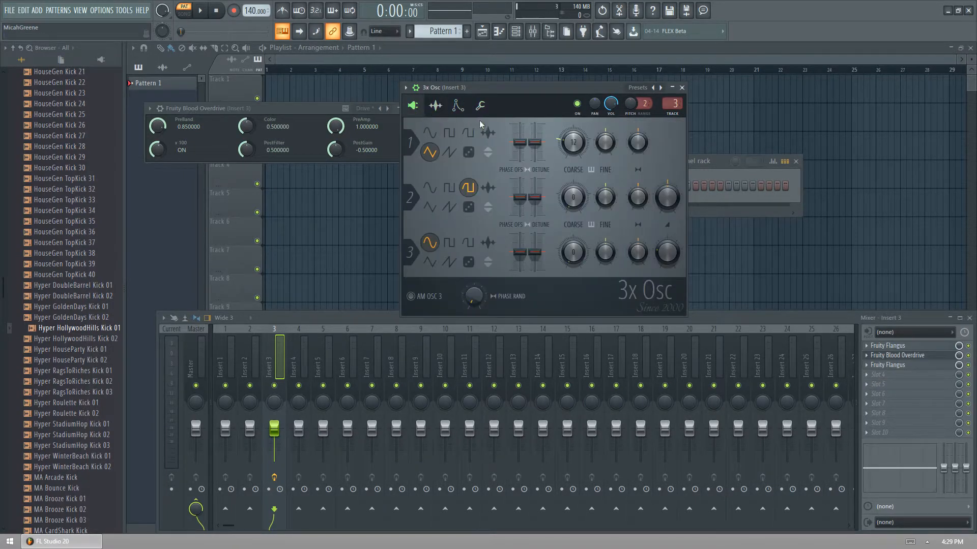
pyautogui.click(458, 106)
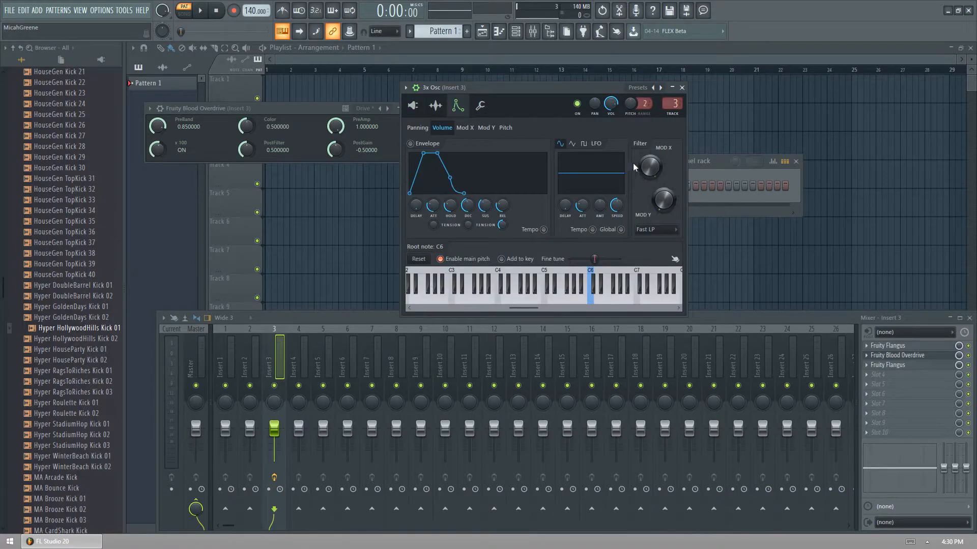
pyautogui.moveTo(650, 166)
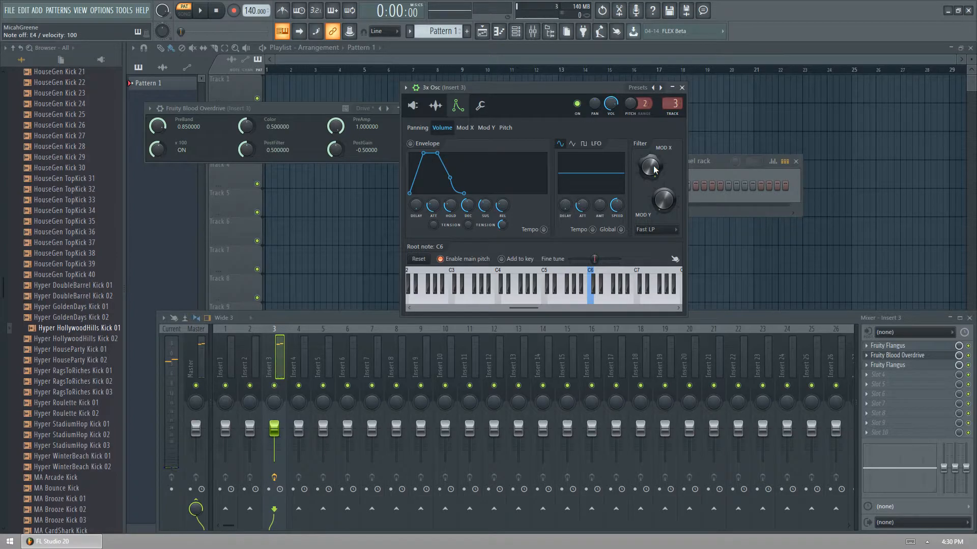
pyautogui.click(501, 293)
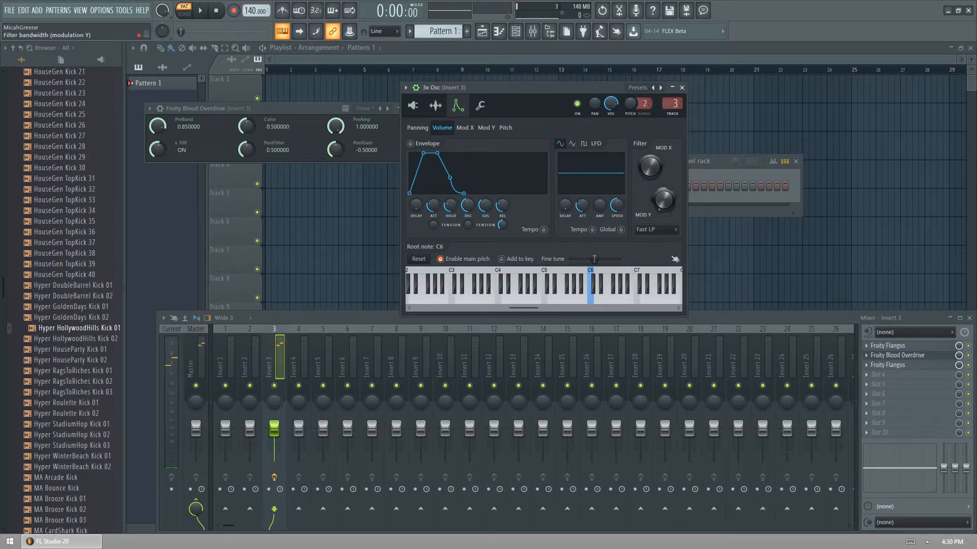
pyautogui.click(501, 289)
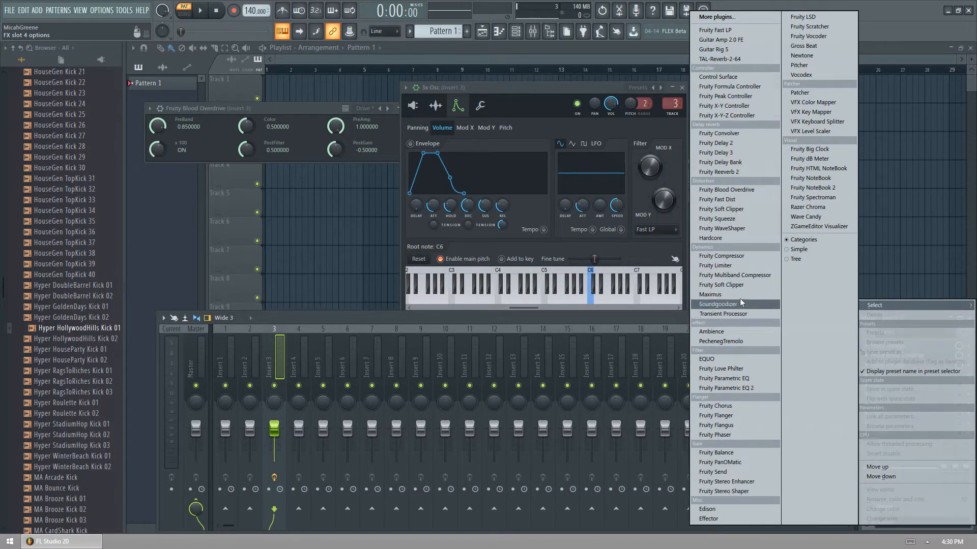
pyautogui.moveTo(719, 153)
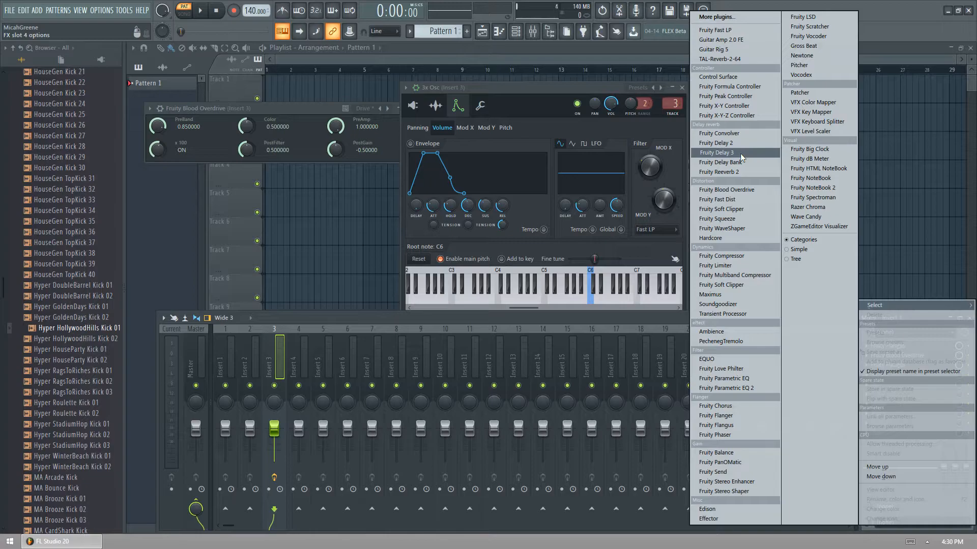
# - Load Fruity Delay 3 into slot 4 and apply its Bandpass preset
pyautogui.click(717, 153)
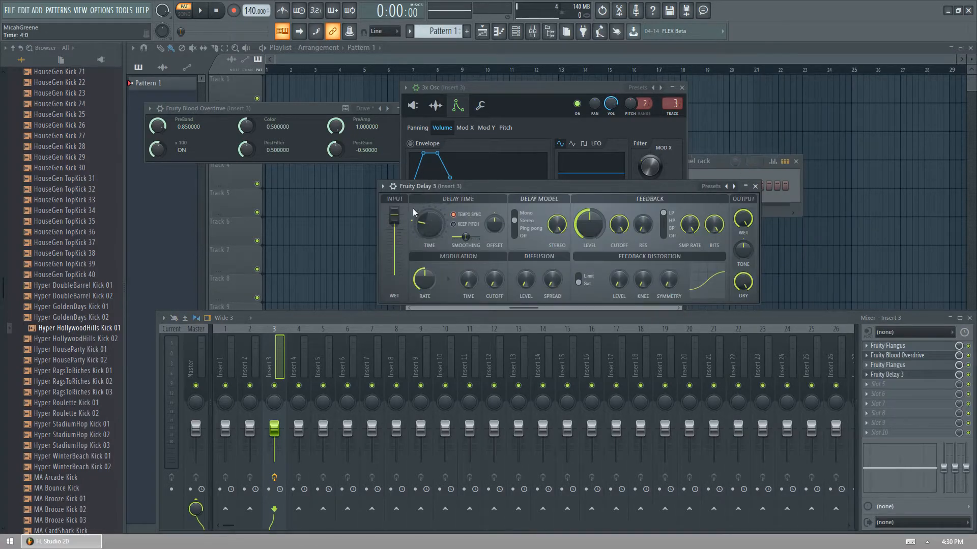
pyautogui.click(383, 186)
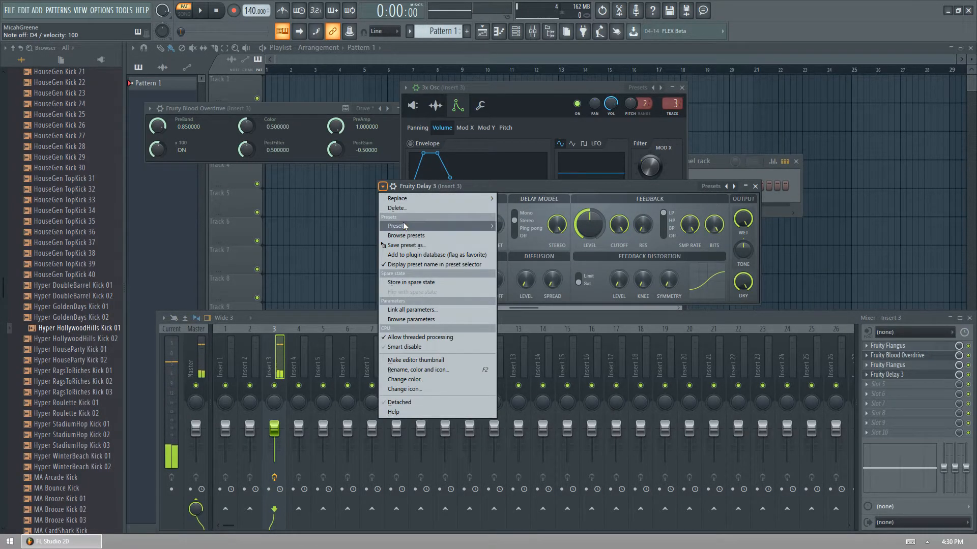
pyautogui.click(397, 225)
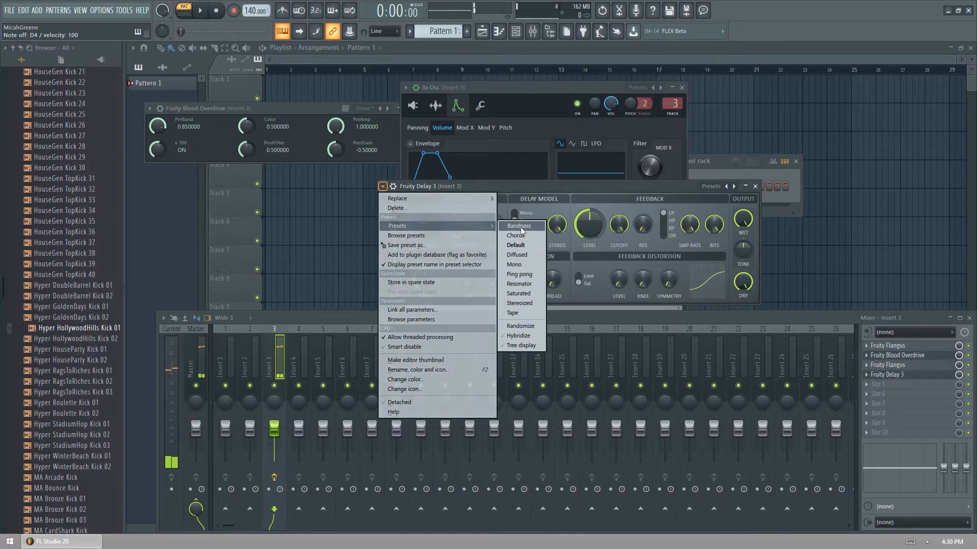
pyautogui.click(519, 225)
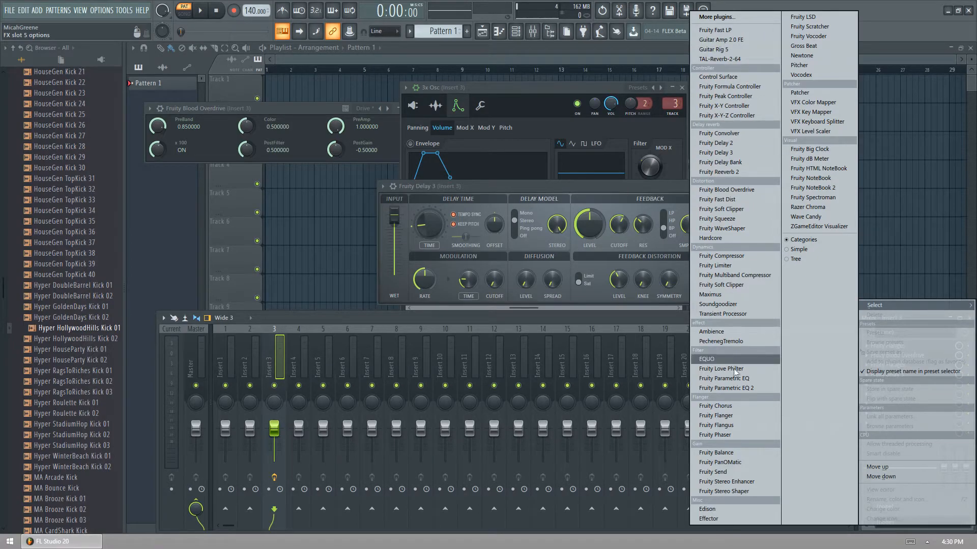
# - Load Fruity parametric EQ 2 into slot 5 with the 40Hz cut preset, low cut raised to ~386 Hz
pyautogui.click(726, 388)
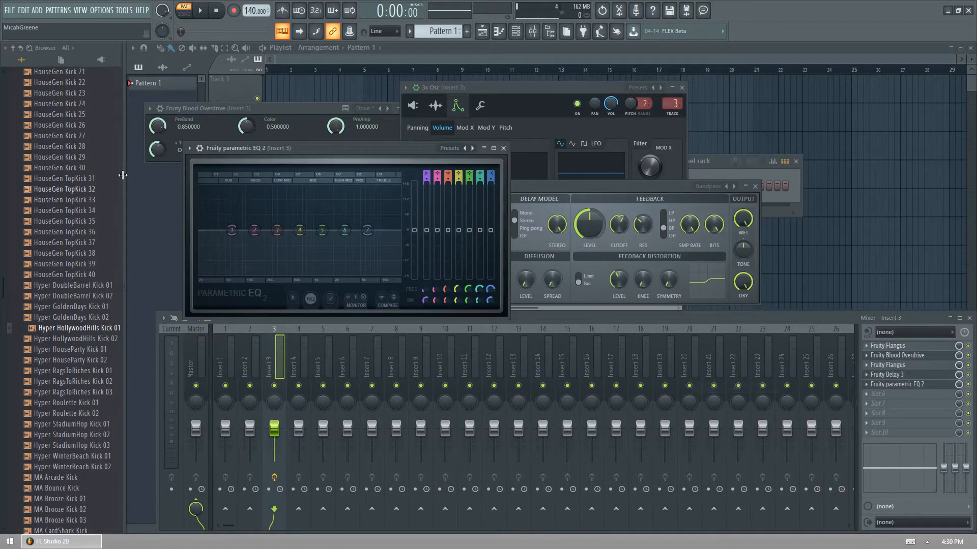
pyautogui.moveTo(243, 148); pyautogui.dragTo(473, 229)
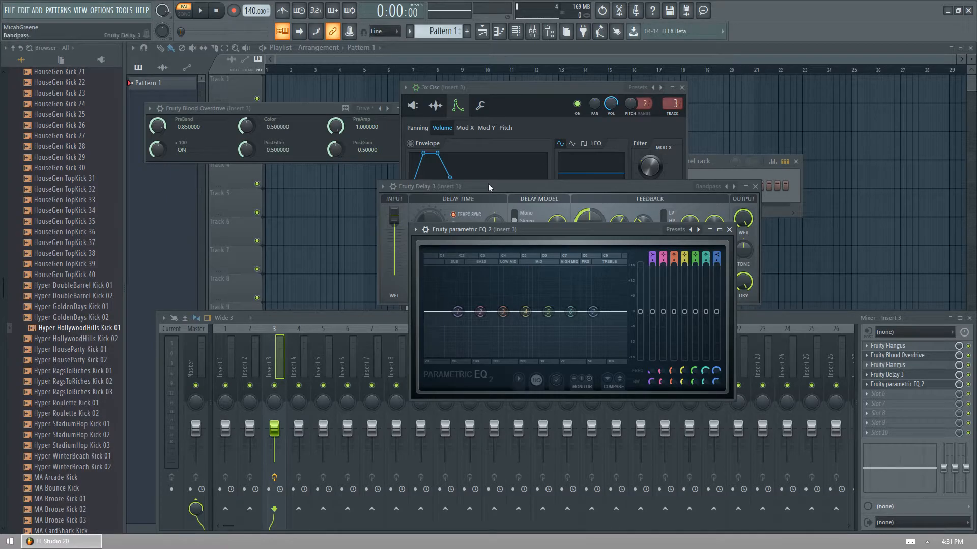
pyautogui.click(416, 229)
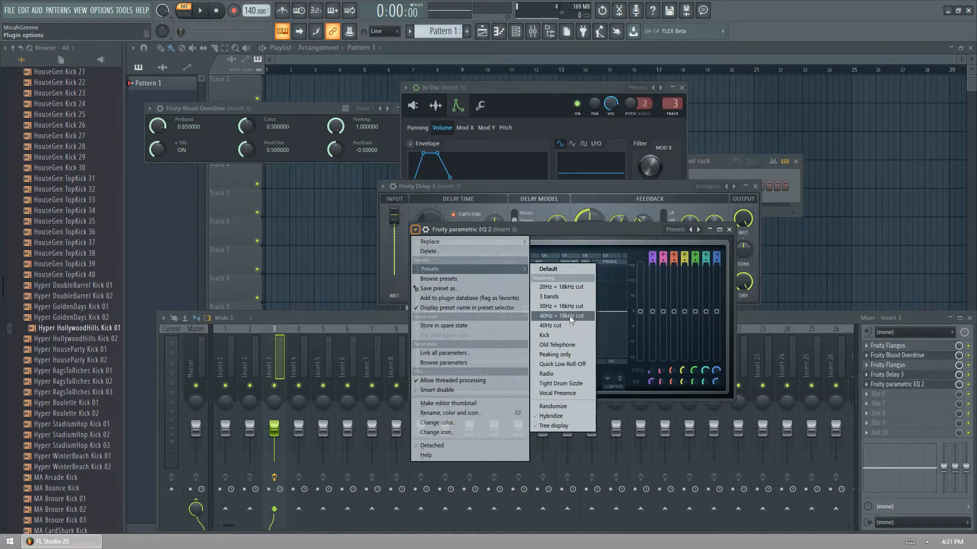
pyautogui.moveTo(568, 335)
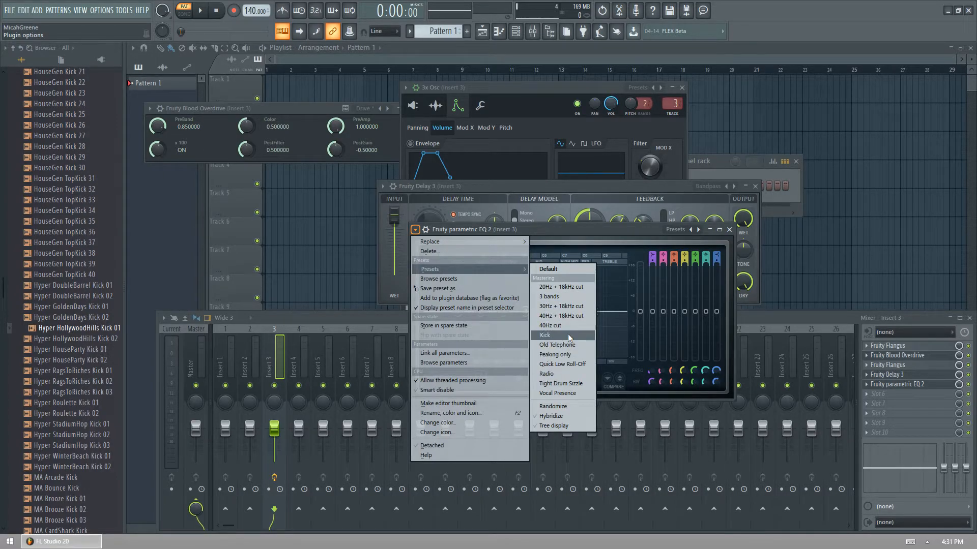
pyautogui.moveTo(572, 345)
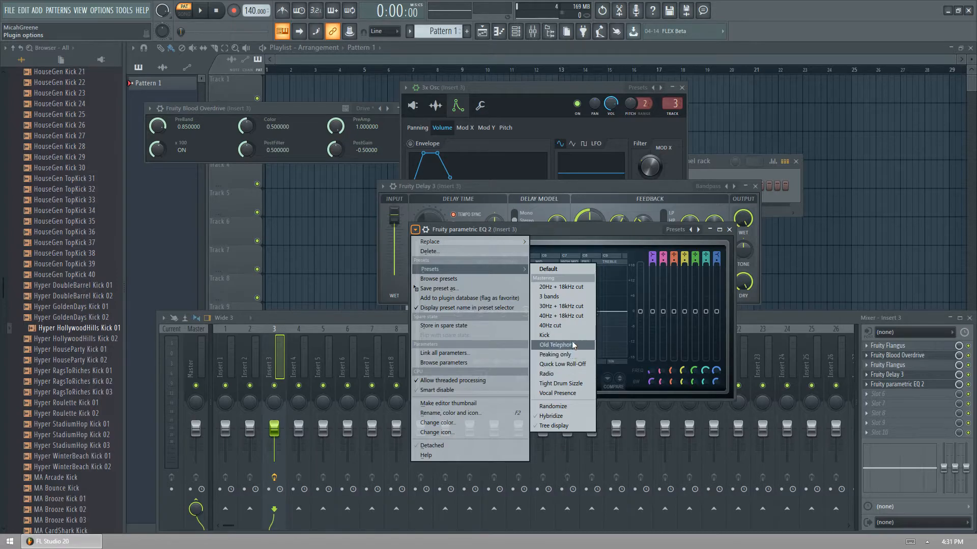
pyautogui.click(550, 325)
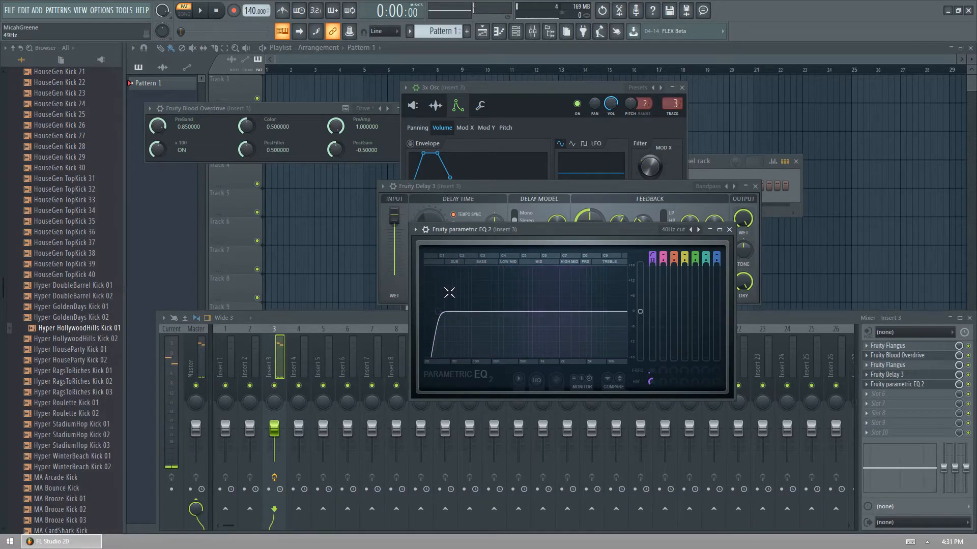
pyautogui.moveTo(449, 291); pyautogui.dragTo(589, 315)
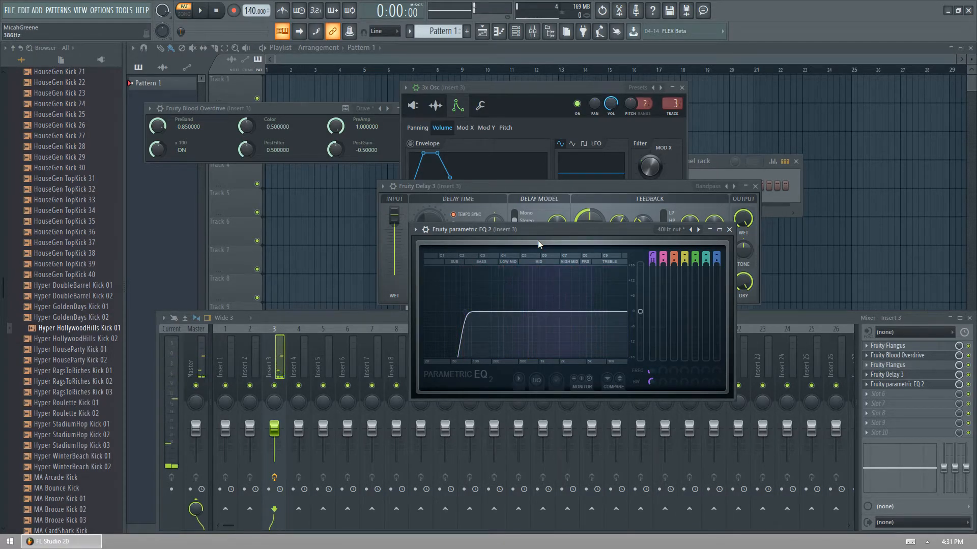
pyautogui.moveTo(866, 390)
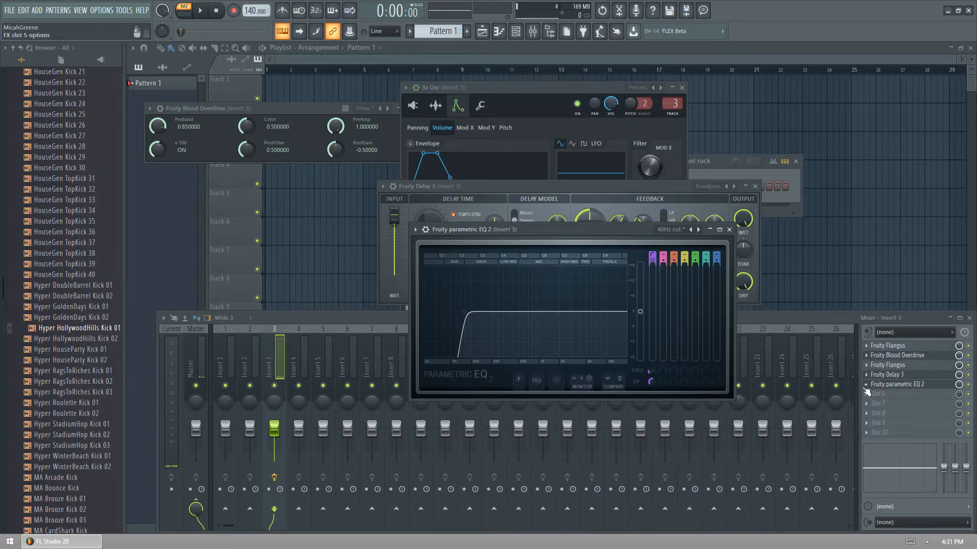
# - Open the plugin selection menu for insert 3's sixth slot
pyautogui.rightClick(910, 384)
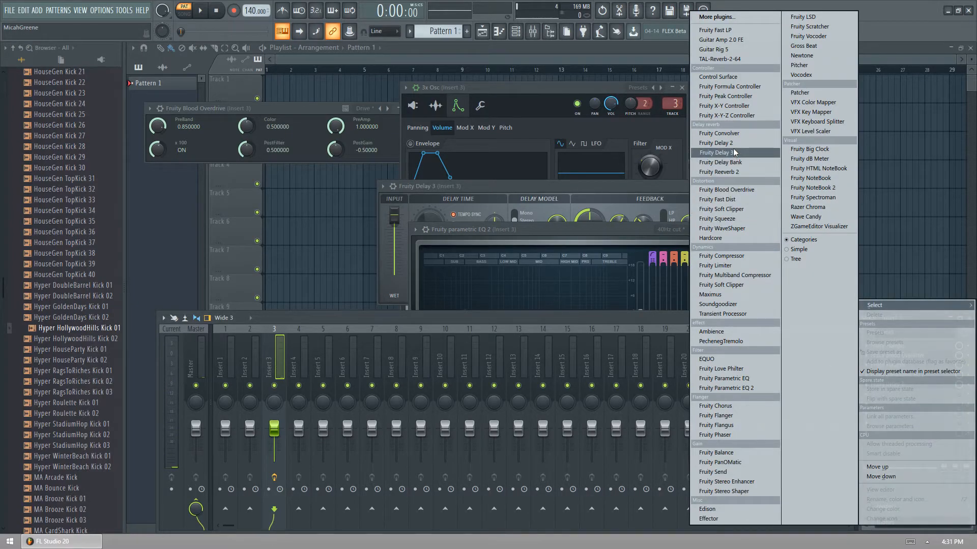
pyautogui.moveTo(711, 332)
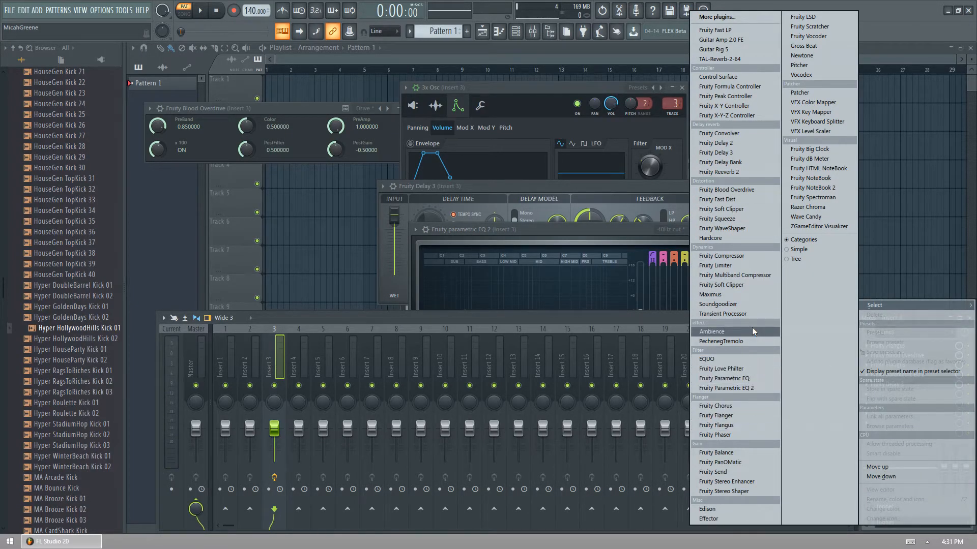
# - Load PechenegTremolo into insert 3's sixth effect slot
pyautogui.click(721, 340)
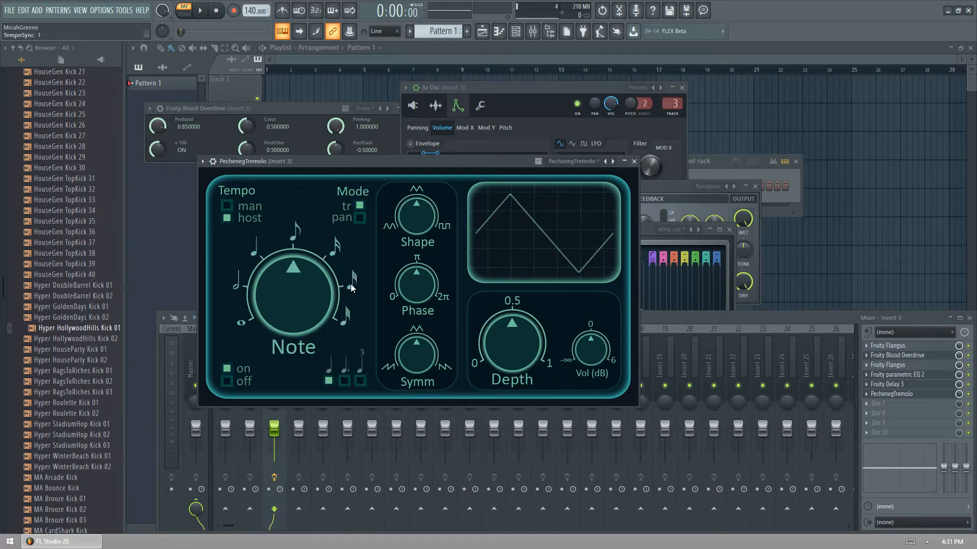
pyautogui.moveTo(589, 122)
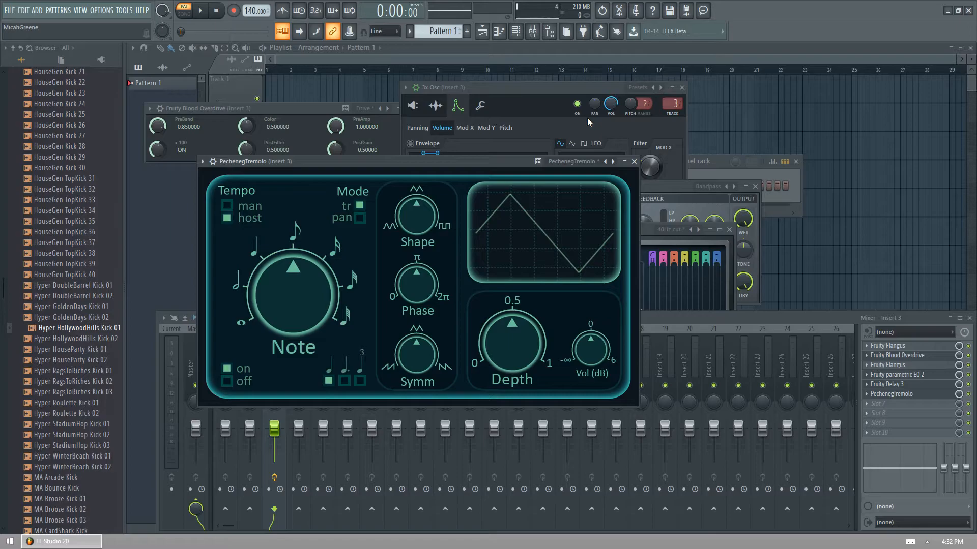
pyautogui.moveTo(302, 284)
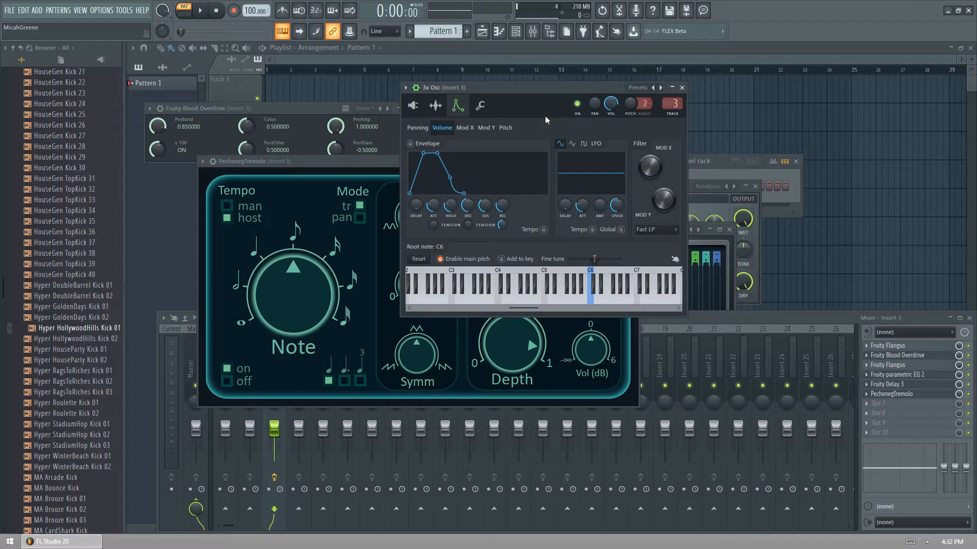
pyautogui.moveTo(436, 105)
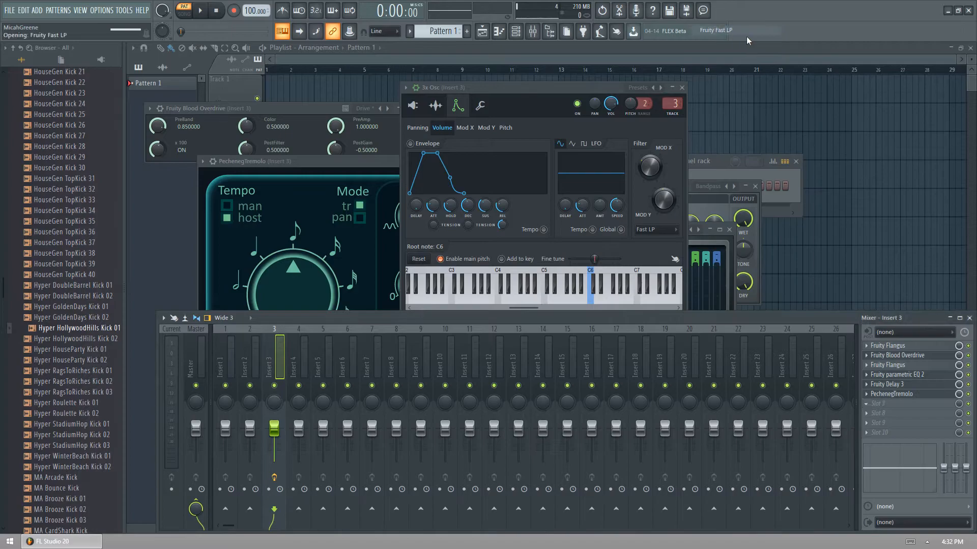
# - Add Fruity X-Y Controller to insert 3's eighth slot and move its window aside
pyautogui.click(909, 413)
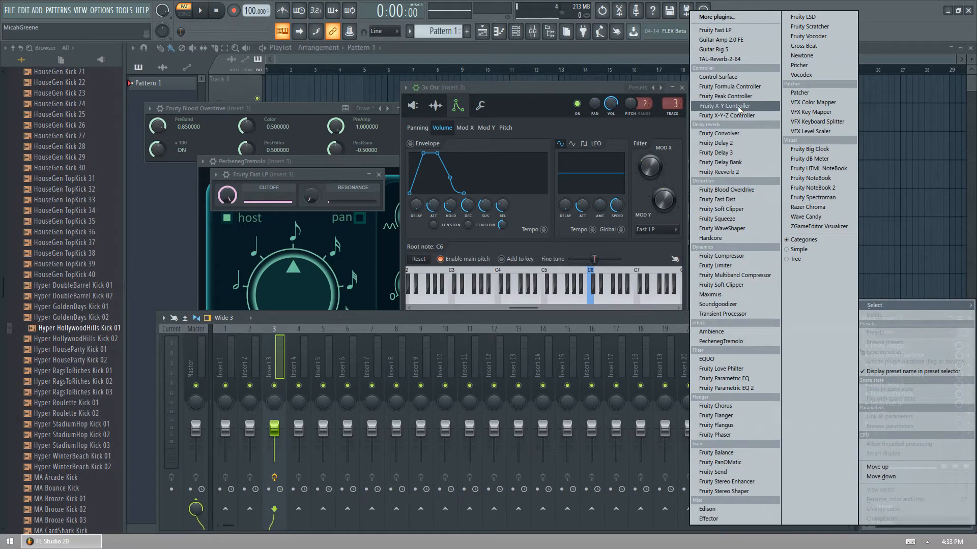
pyautogui.click(725, 105)
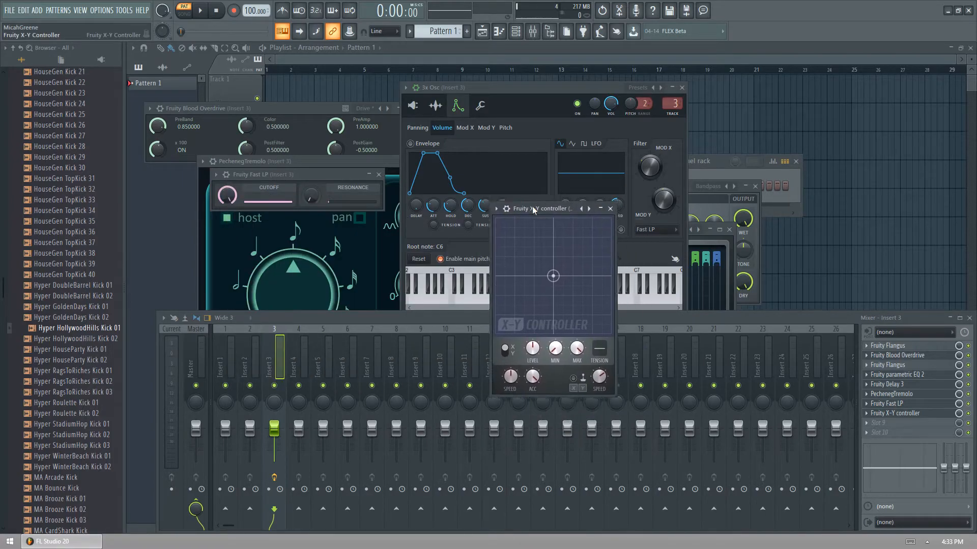
pyautogui.moveTo(542, 208); pyautogui.dragTo(545, 210)
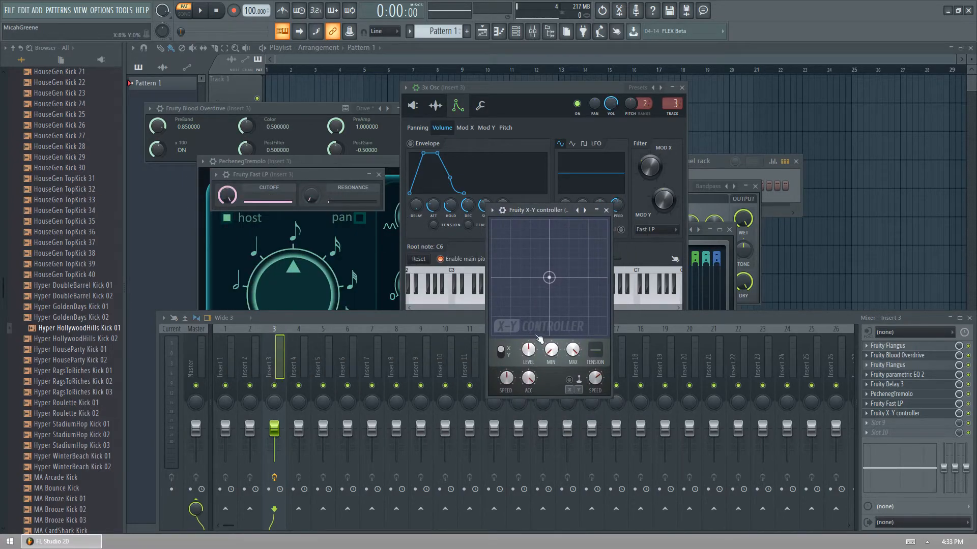
# - Link the Fast LP cutoff to X-Y ctrl X, then bring up resonance's linking options
pyautogui.rightClick(228, 195)
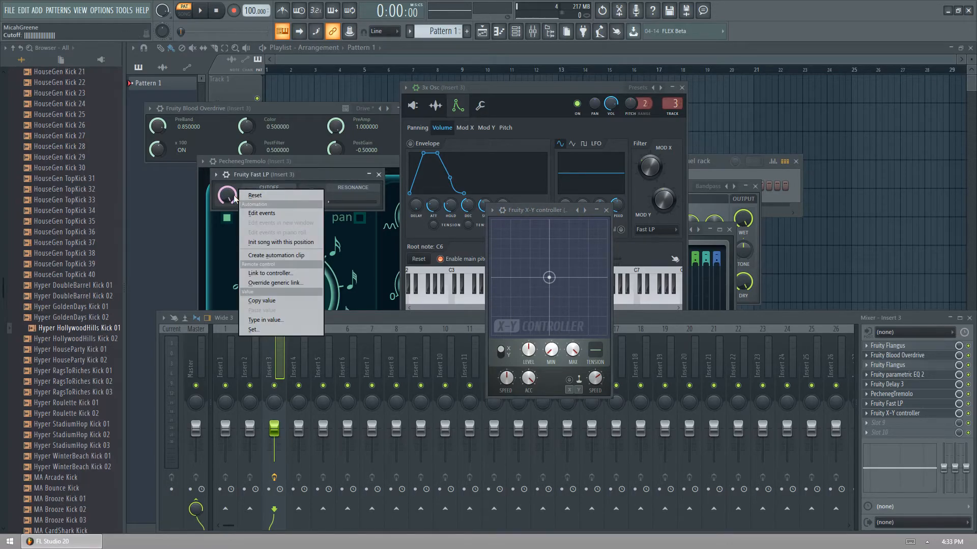
pyautogui.click(270, 273)
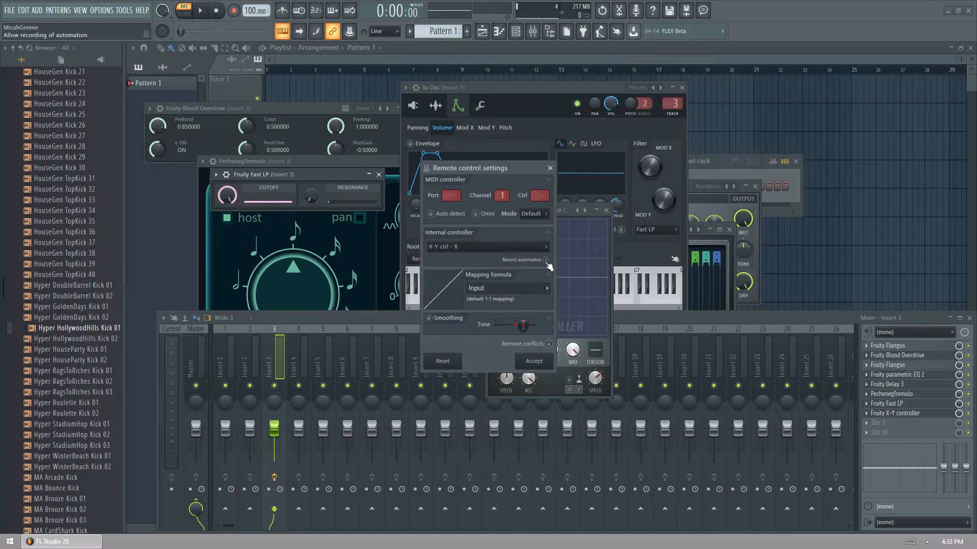
pyautogui.moveTo(544, 261)
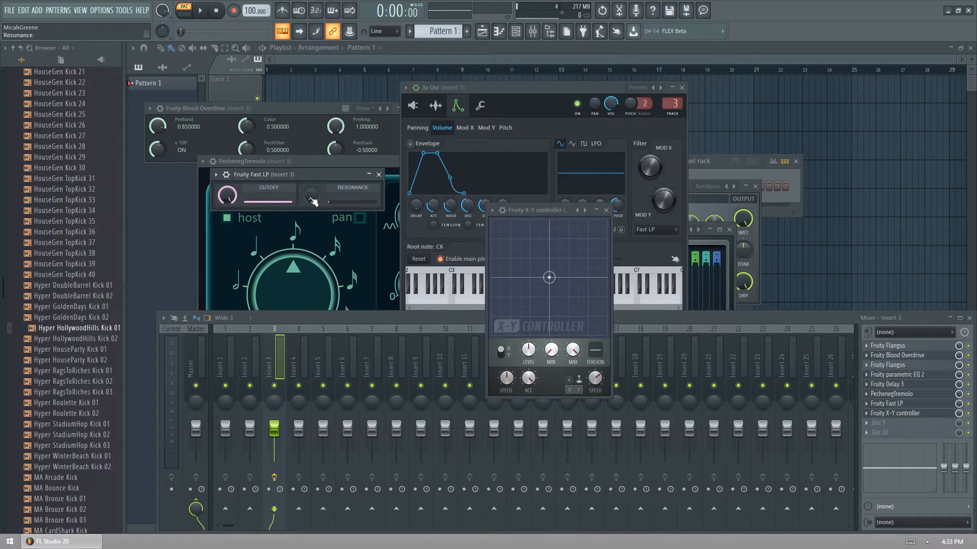
pyautogui.rightClick(311, 196)
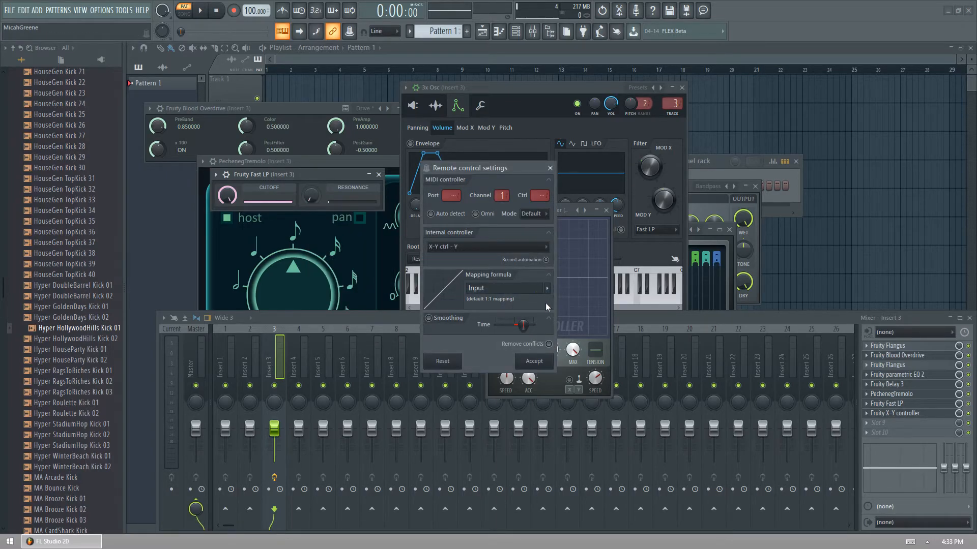
pyautogui.moveTo(544, 260)
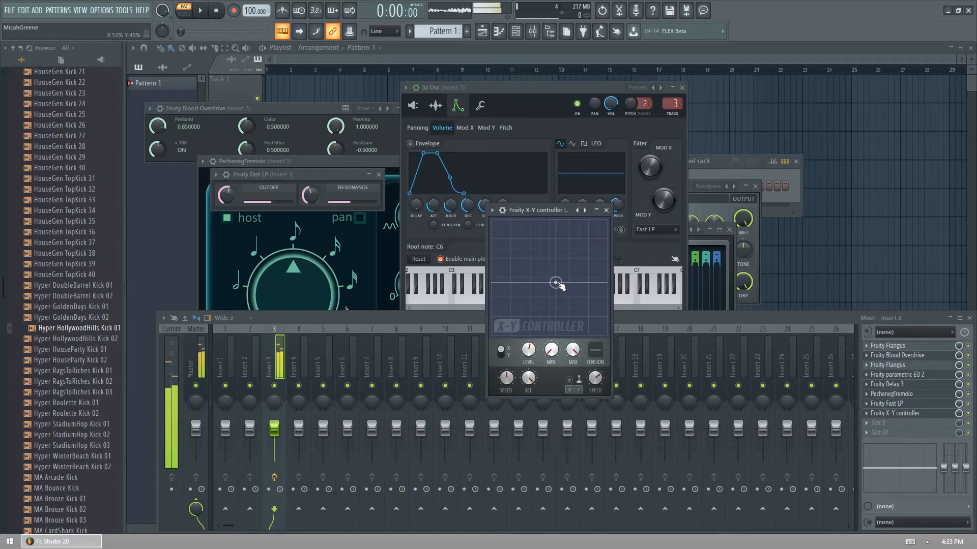
# - Drag the X-Y point around the pad to open, close and resonate the Fast LP filter
pyautogui.moveTo(556, 283); pyautogui.dragTo(536, 301)
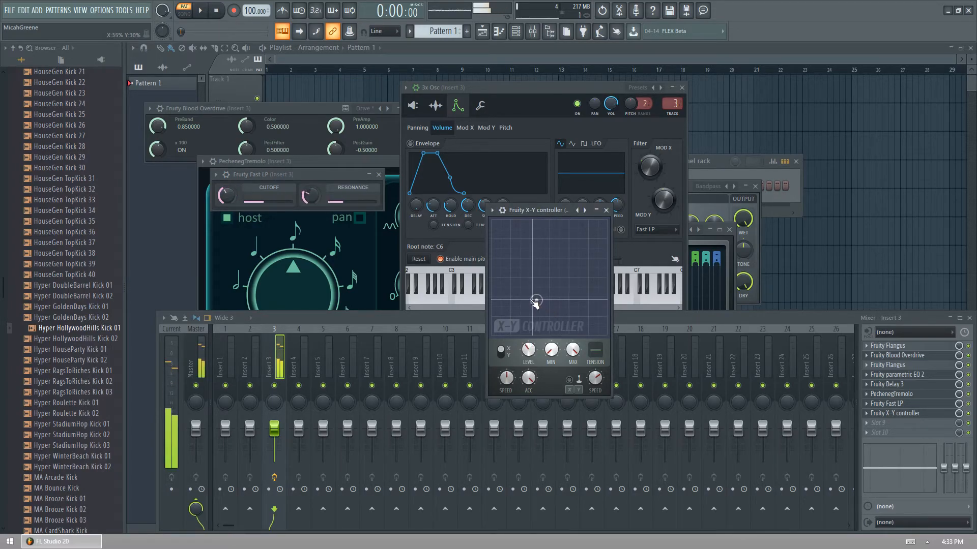
pyautogui.moveTo(535, 301); pyautogui.dragTo(570, 324)
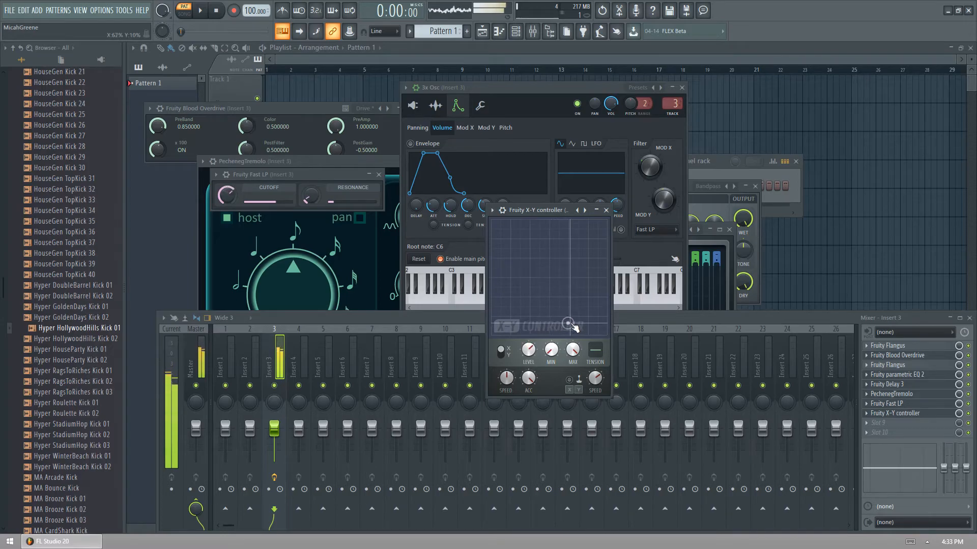
pyautogui.moveTo(570, 324); pyautogui.dragTo(570, 280)
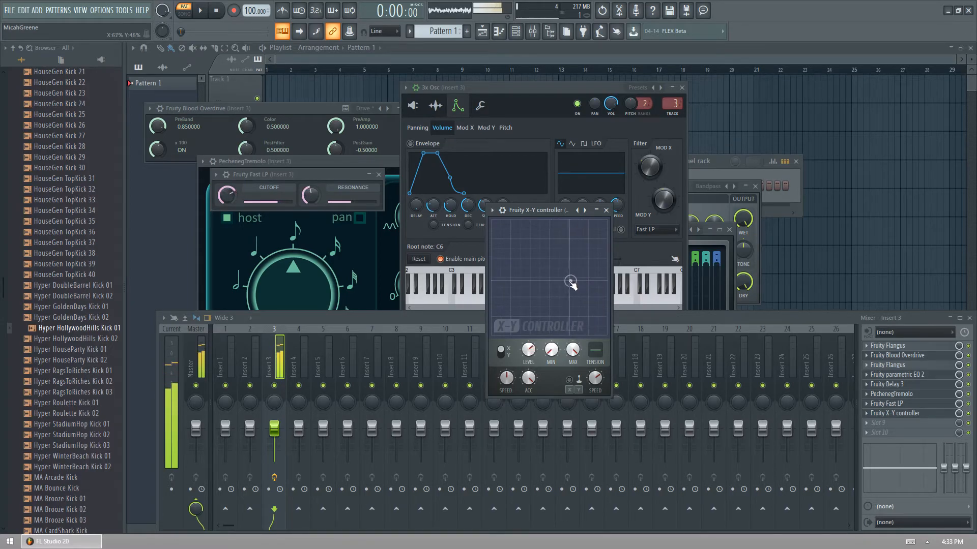
pyautogui.moveTo(570, 280); pyautogui.dragTo(532, 311)
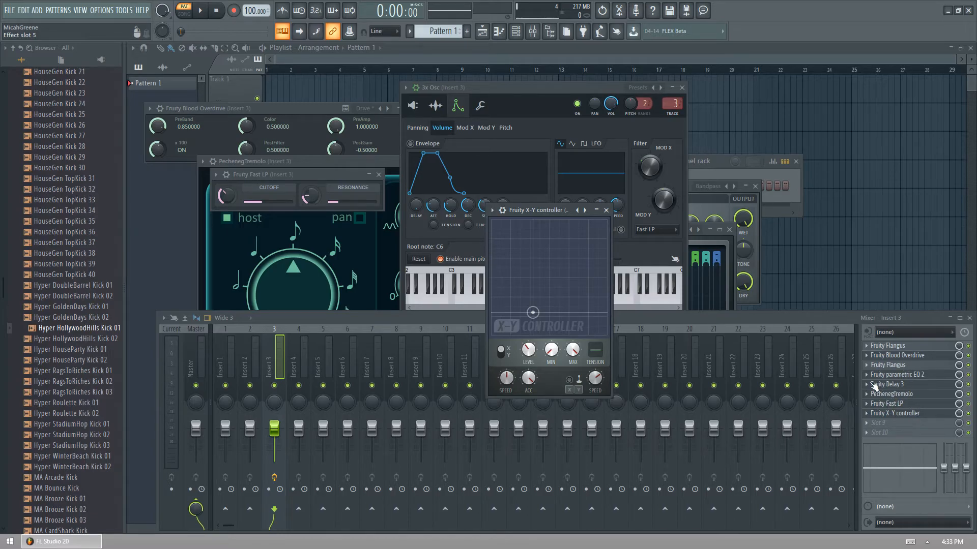
# - Show the channel rack and open the plugin menu for insert 3's ninth slot
pyautogui.click(514, 31)
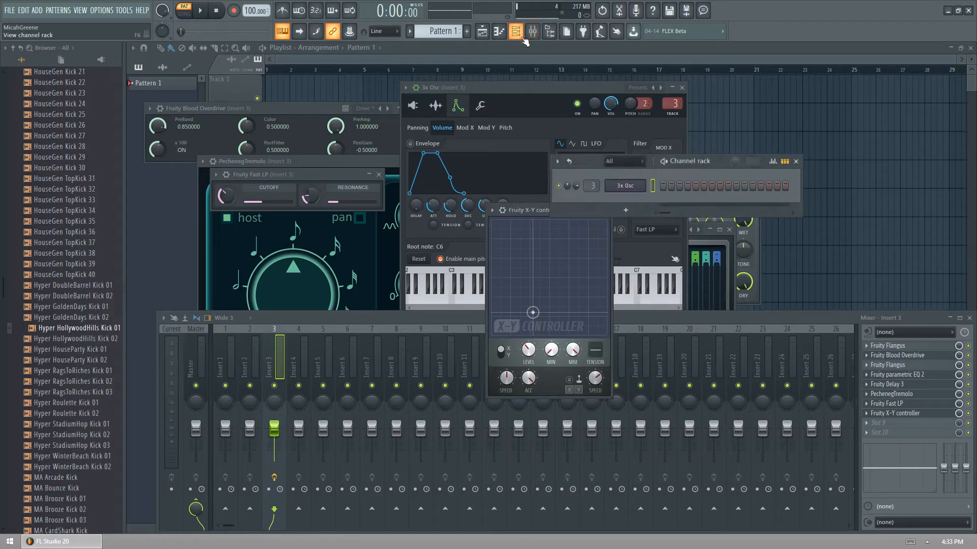
pyautogui.click(480, 105)
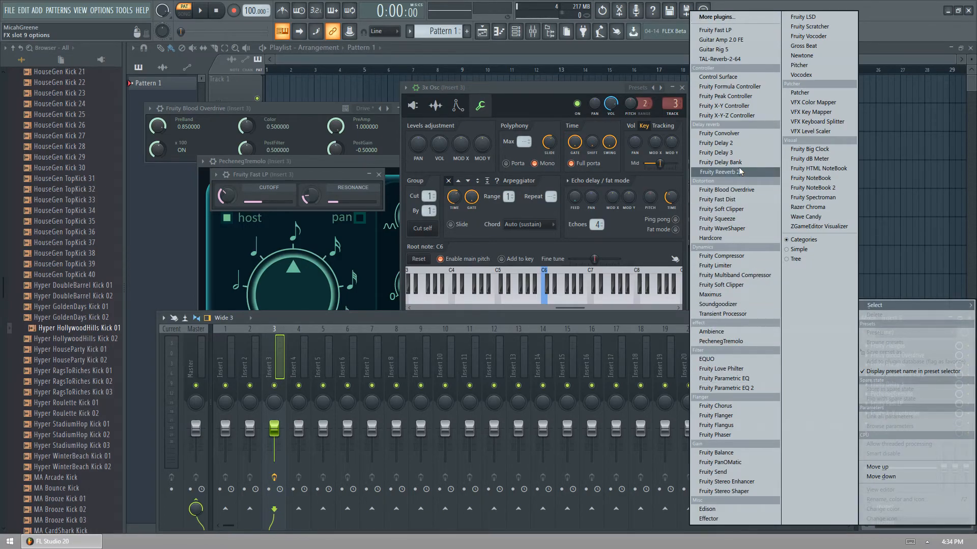
# - Add Fruity Reeverb 2 to insert 3's ninth slot and bring the X-Y controller forward
pyautogui.click(726, 172)
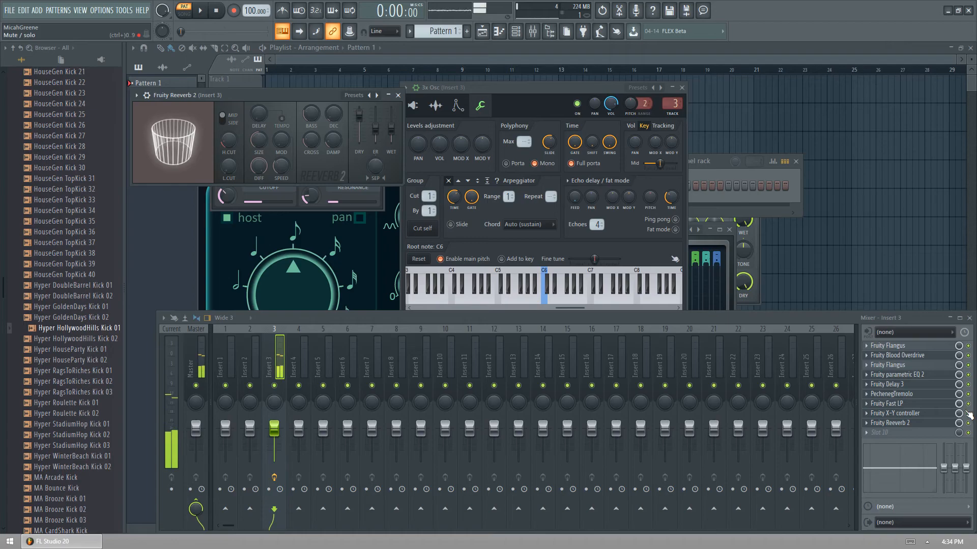
pyautogui.click(472, 283)
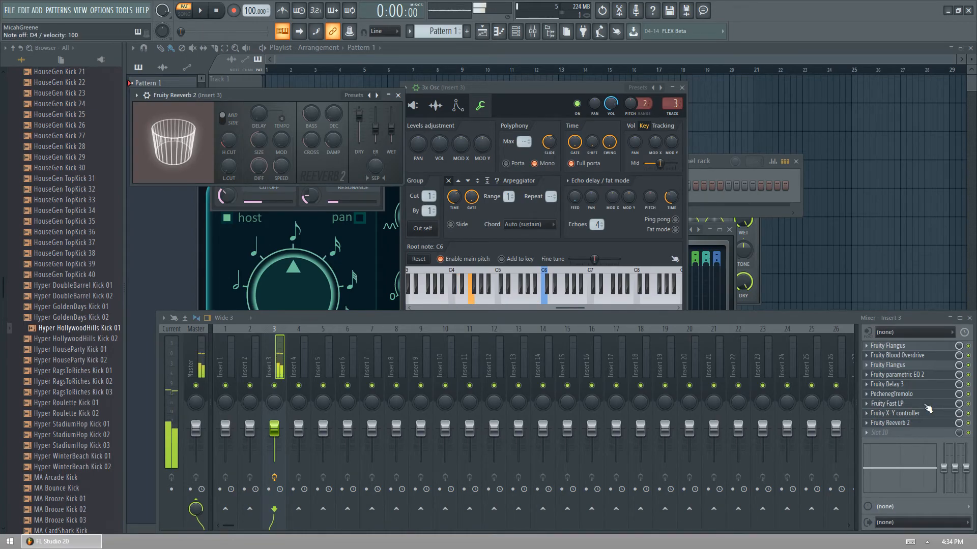
pyautogui.click(894, 413)
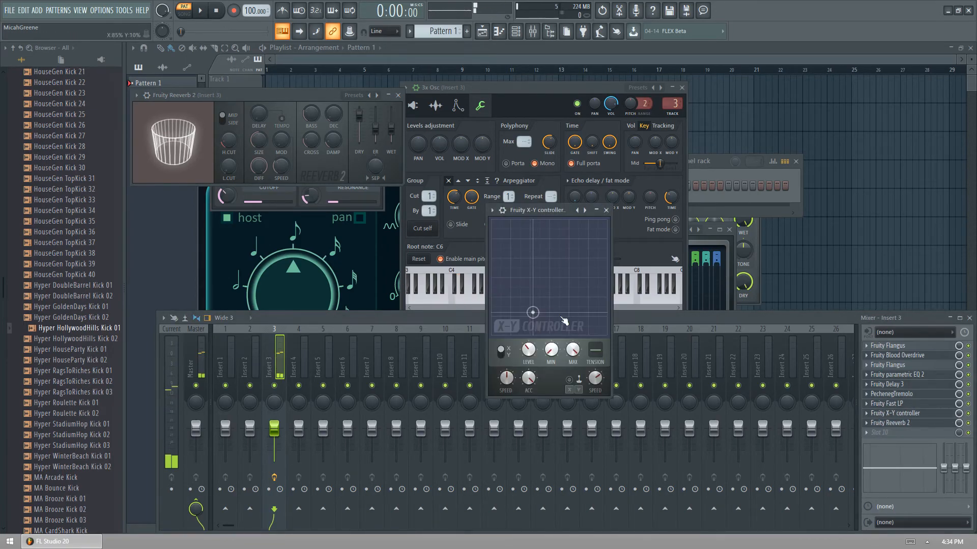
# - Sweep the X-Y point between high and low cutoff while playing notes through the reverb
pyautogui.moveTo(533, 312); pyautogui.dragTo(580, 304)
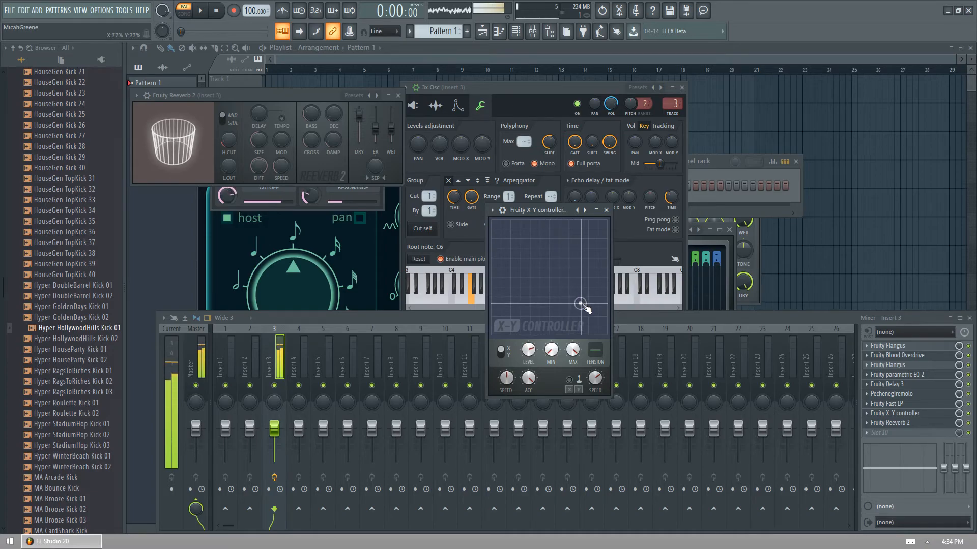
pyautogui.moveTo(579, 305); pyautogui.dragTo(565, 319)
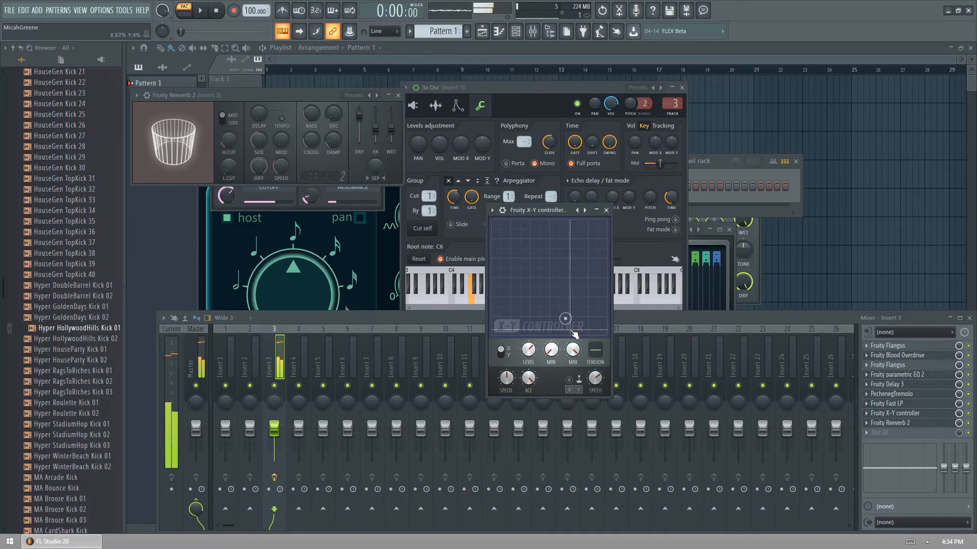
pyautogui.moveTo(565, 318); pyautogui.dragTo(567, 328)
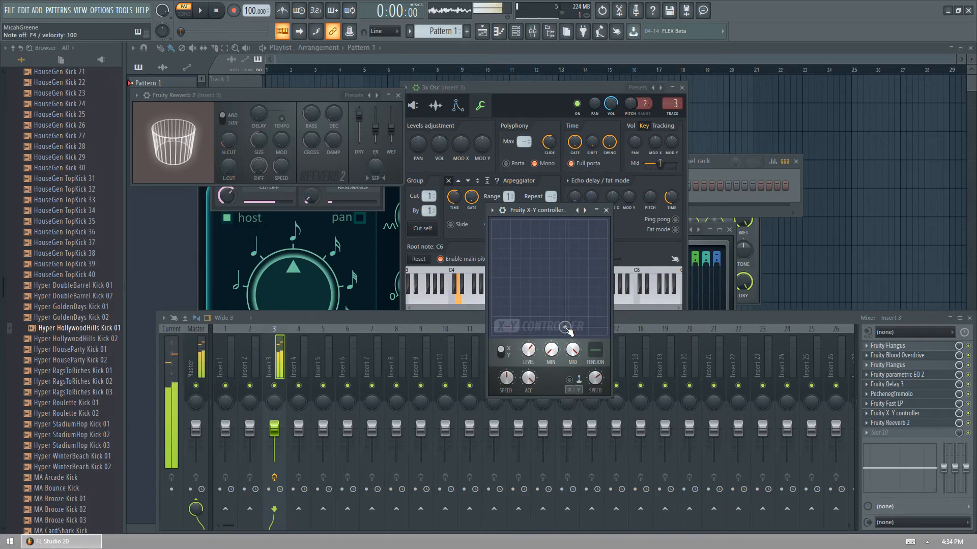
pyautogui.moveTo(566, 329); pyautogui.dragTo(559, 317)
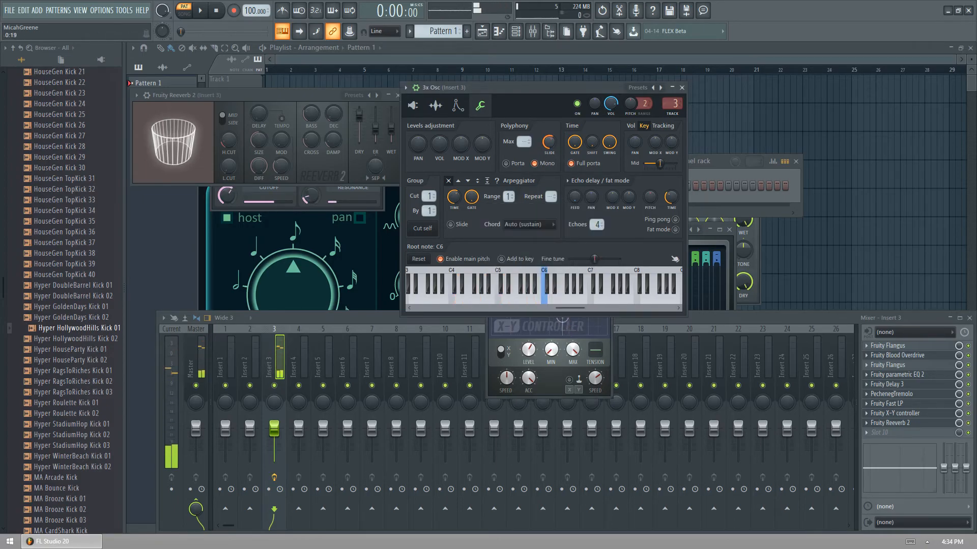
pyautogui.click(457, 293)
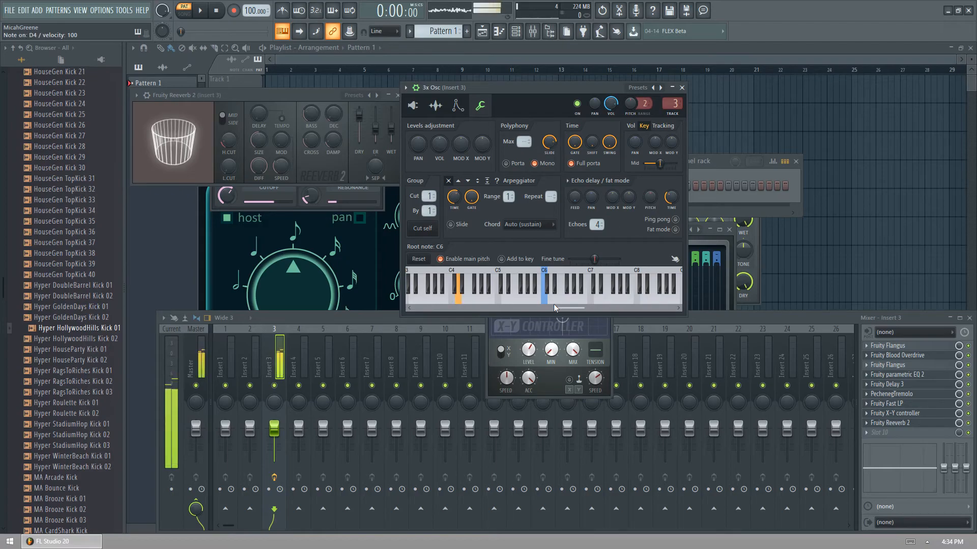
pyautogui.click(499, 298)
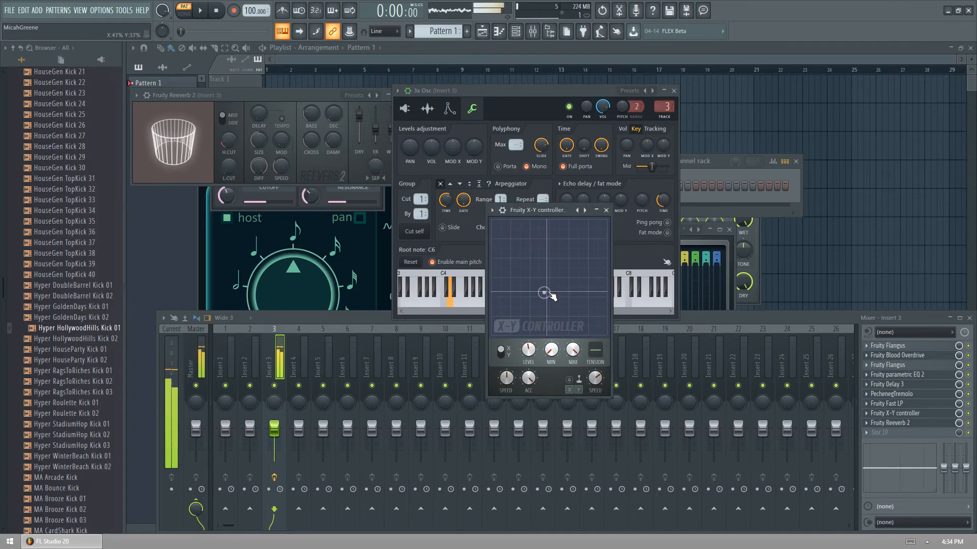
pyautogui.moveTo(543, 293); pyautogui.dragTo(596, 305)
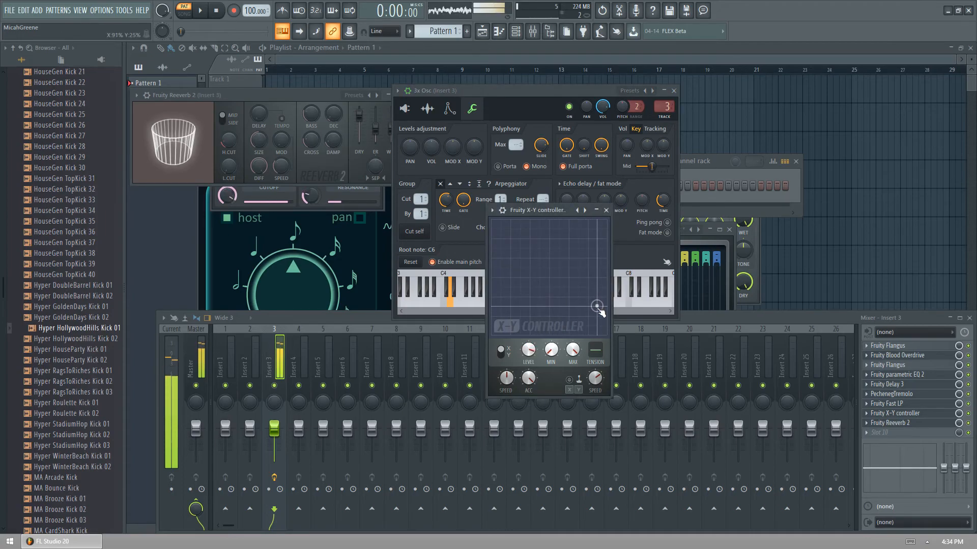
pyautogui.moveTo(596, 305); pyautogui.dragTo(574, 318)
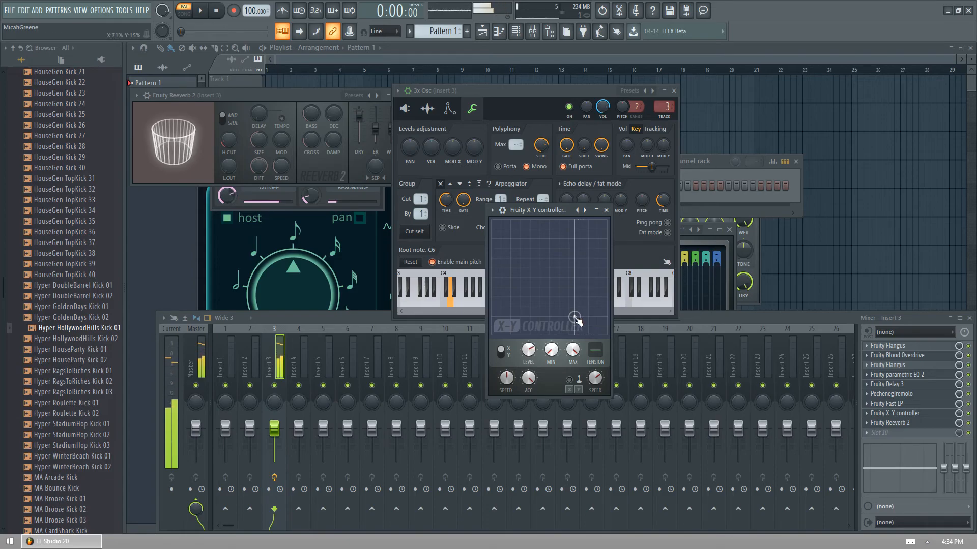